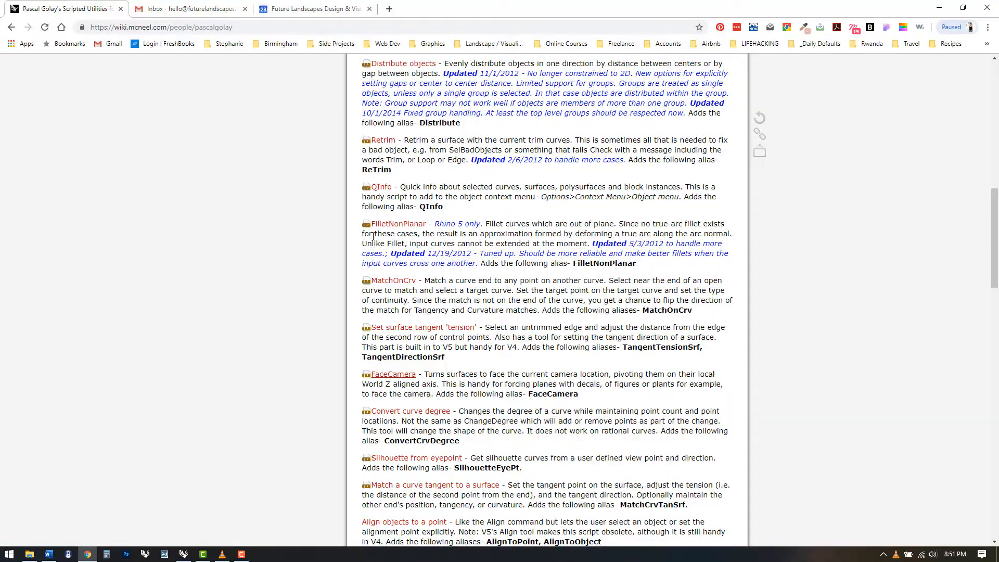
# Scroll the scripts page to FaceCamera, then hide Chrome to return to the Rhino garden model
pyautogui.scroll(3)
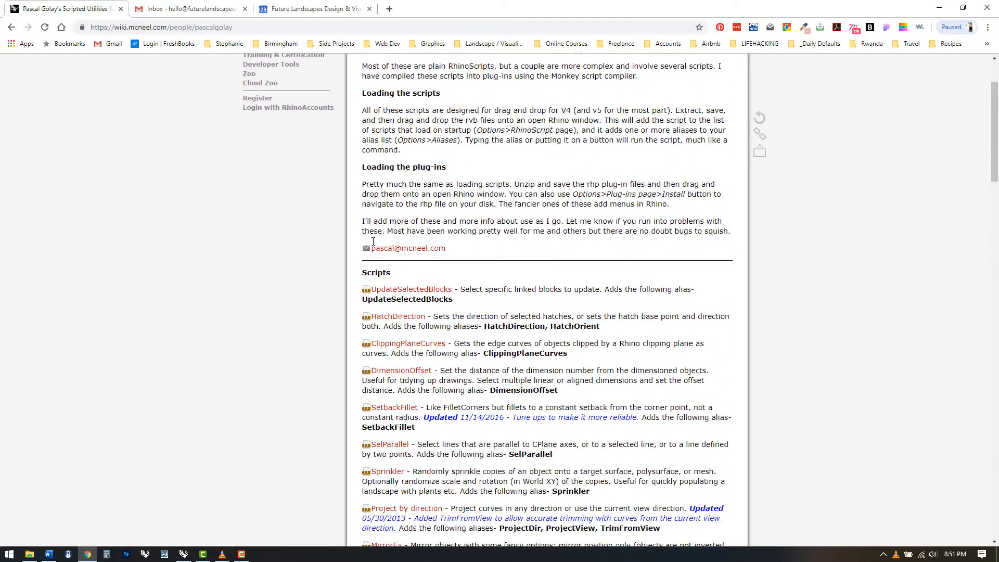
pyautogui.scroll(-3)
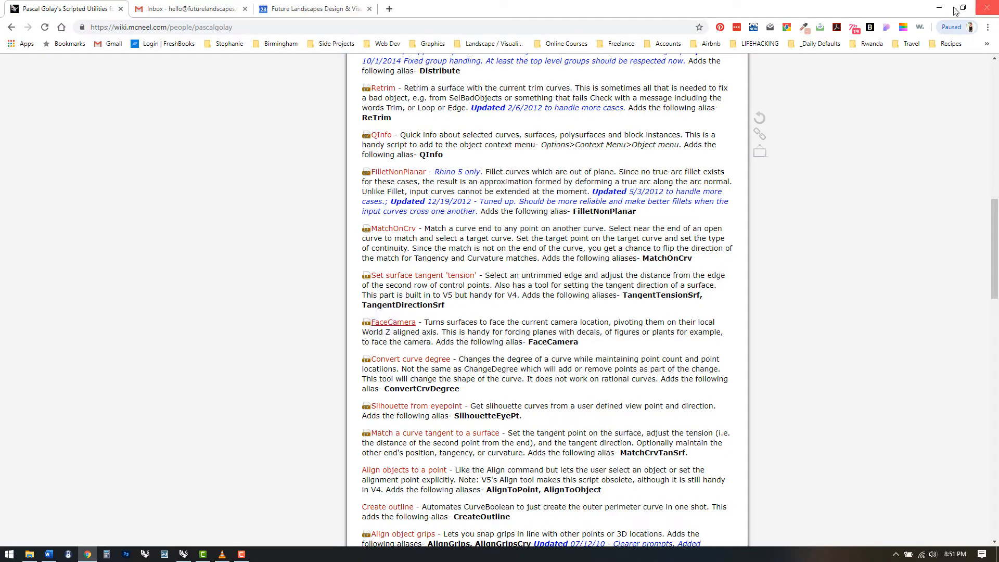
pyautogui.click(29, 554)
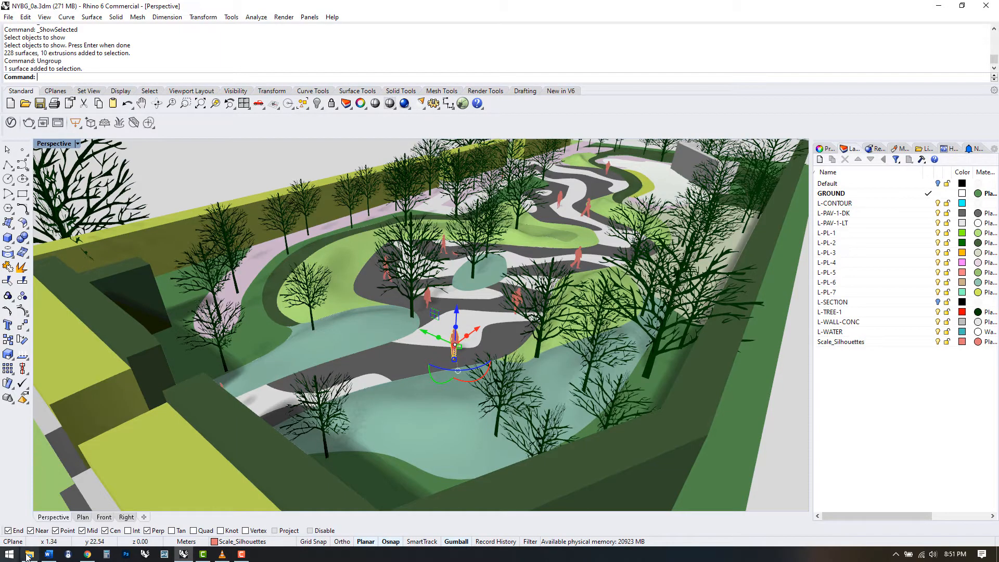
# Bring FaceCamera.rvb in from the Tutorial 1 - Sketch to 3D folder and rerun it on the silhouettes
pyautogui.click(29, 554)
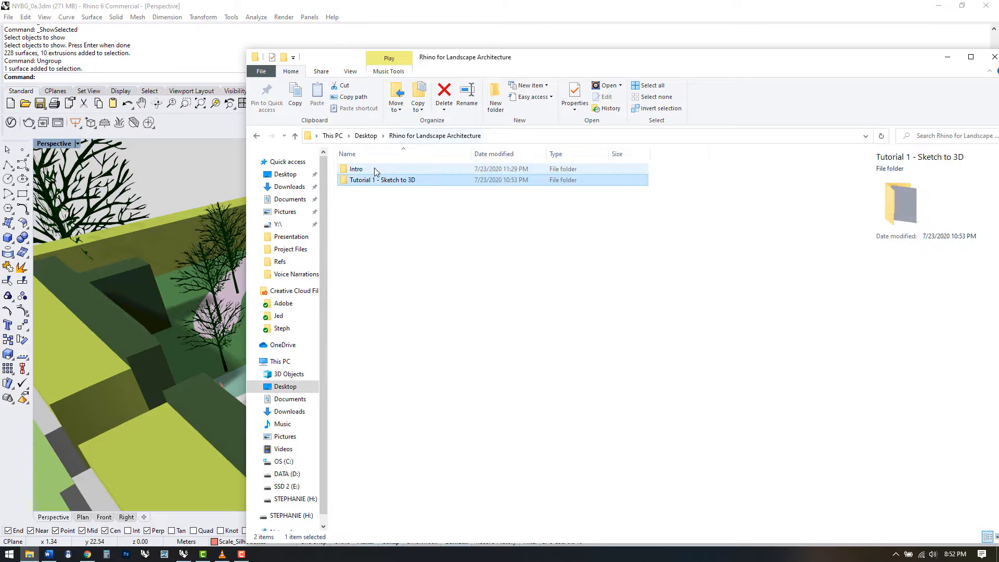
pyautogui.doubleClick(382, 180)
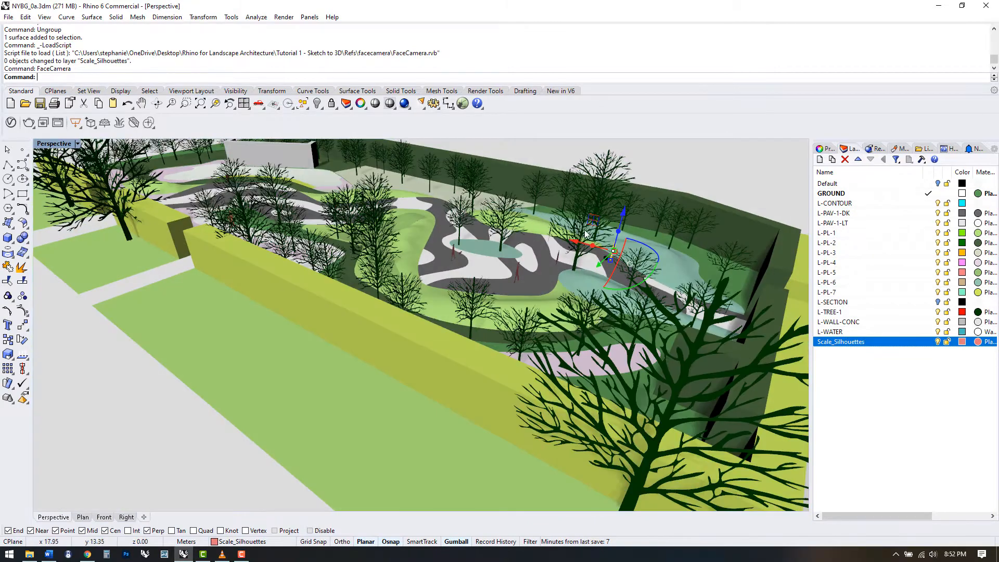
pyautogui.rightClick(840, 342)
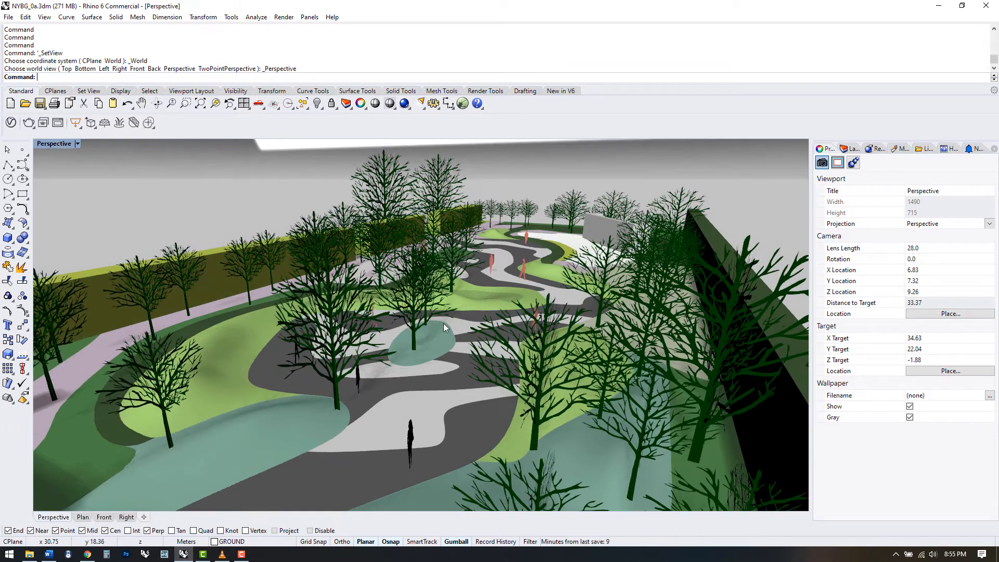
# Save the aerial perspective as named view Aerial-1 and restore it
pyautogui.click(76, 144)
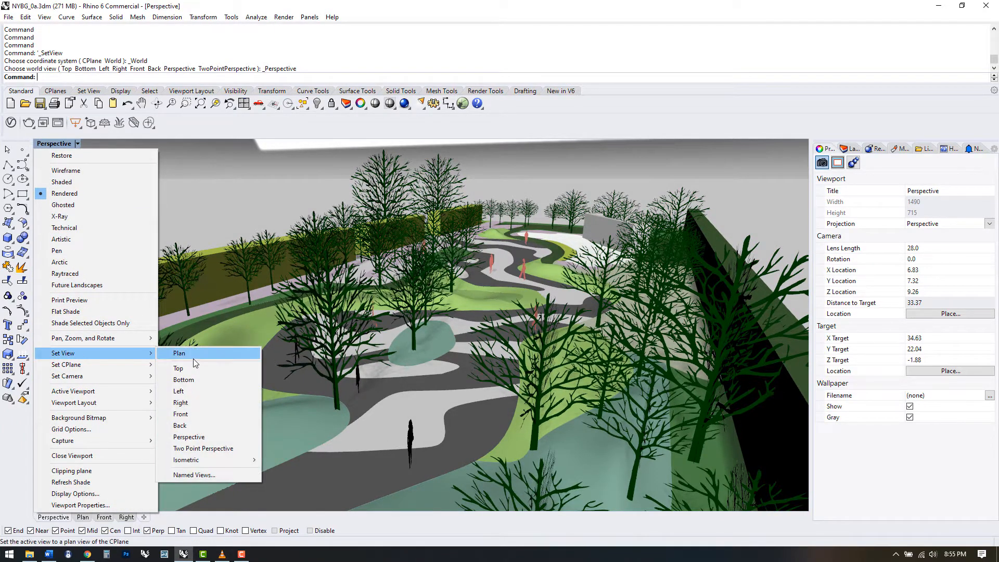
pyautogui.click(194, 474)
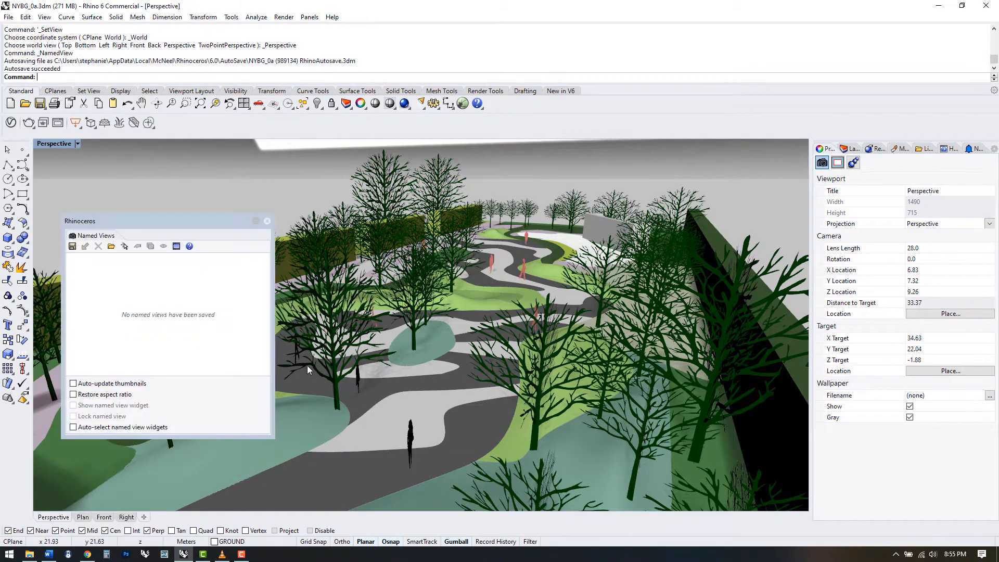
pyautogui.moveTo(166, 336)
pyautogui.write('S')
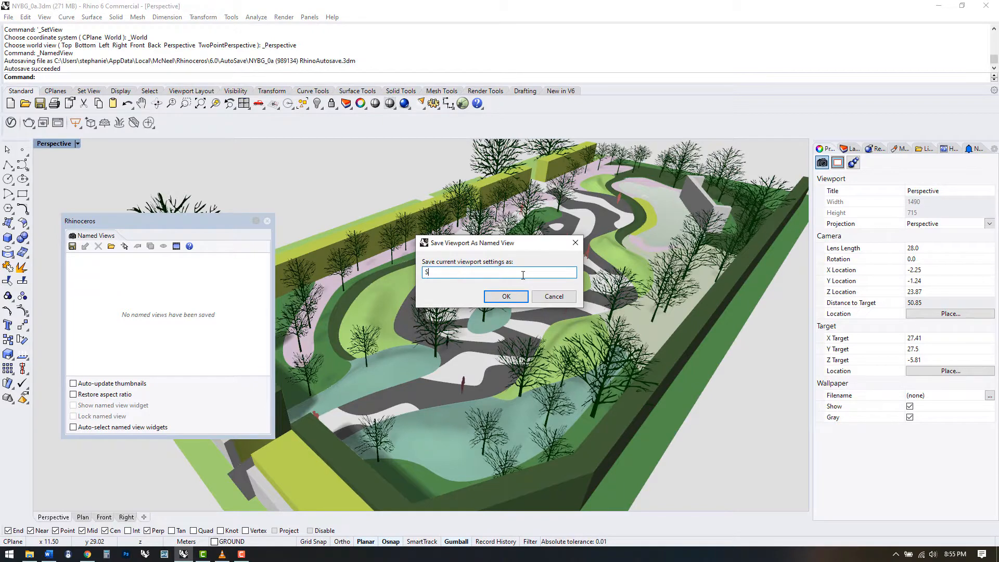
pyautogui.write('Aerial-1')
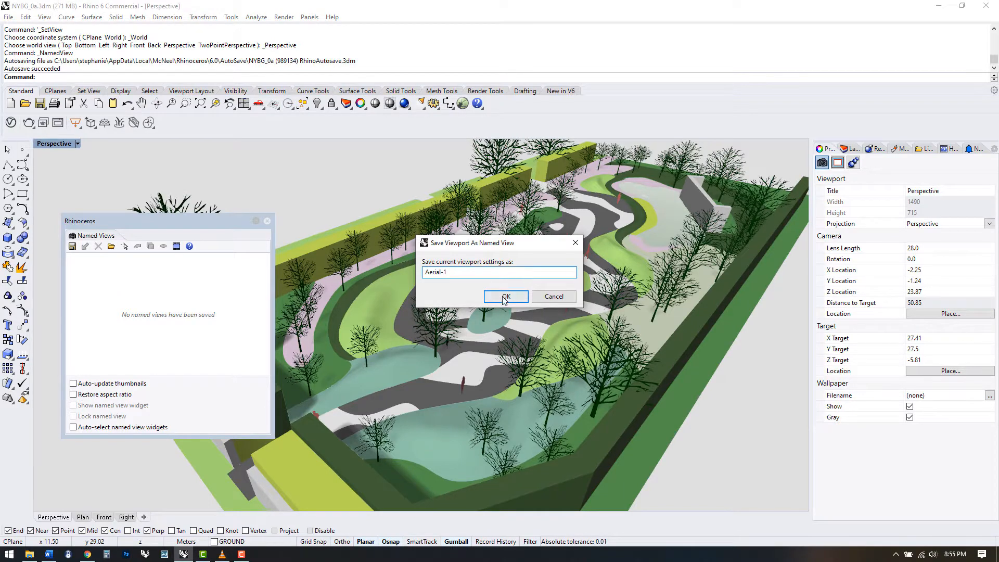
pyautogui.click(505, 296)
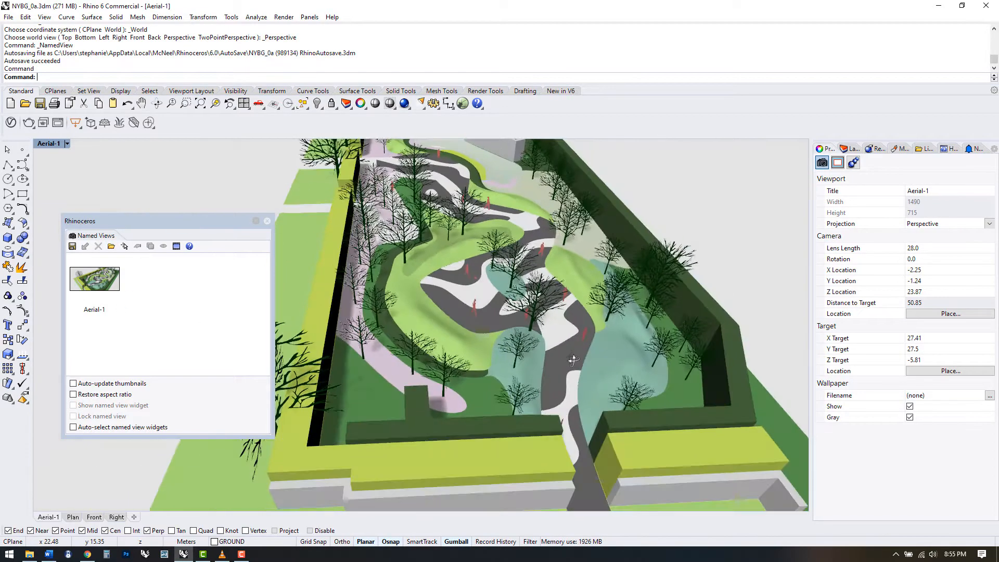
pyautogui.doubleClick(94, 279)
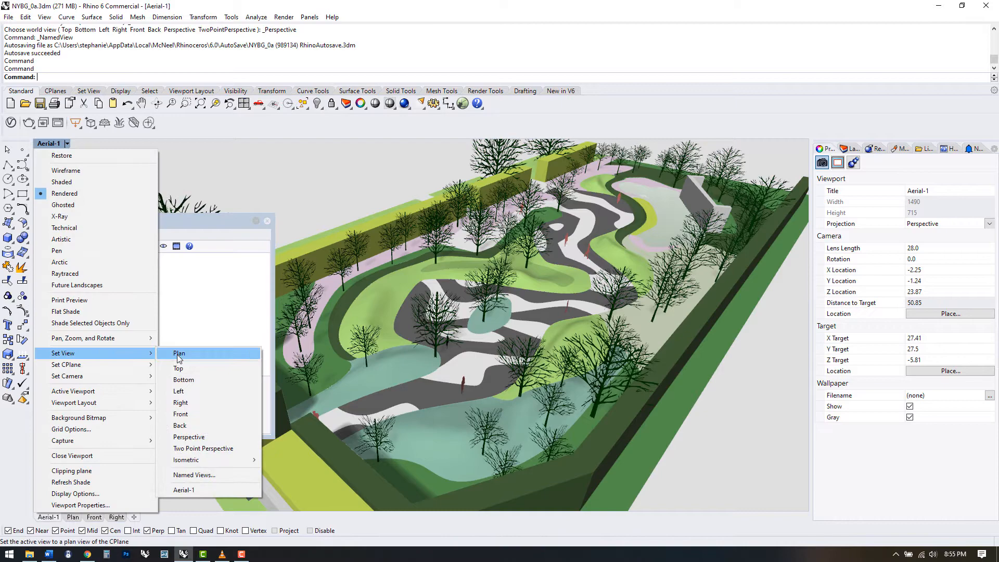
# Switch to a two-point perspective with lens length 24, then change it to 50
pyautogui.click(183, 490)
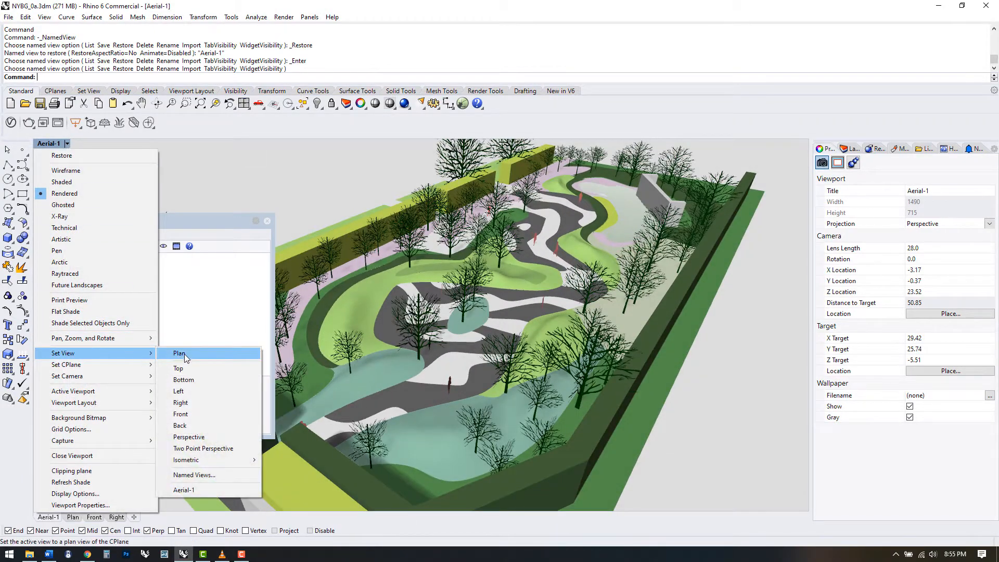
pyautogui.click(203, 447)
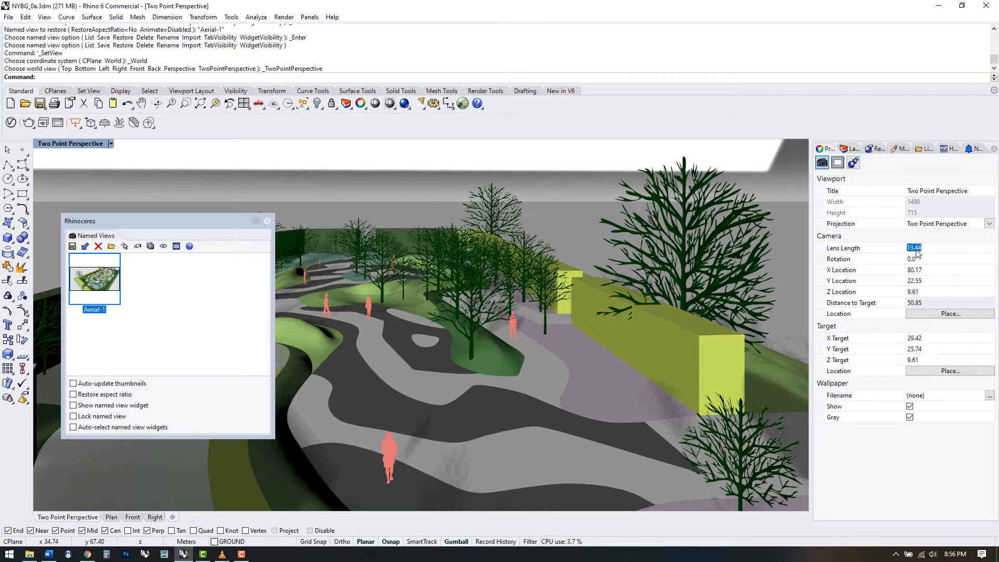
pyautogui.write('24.0')
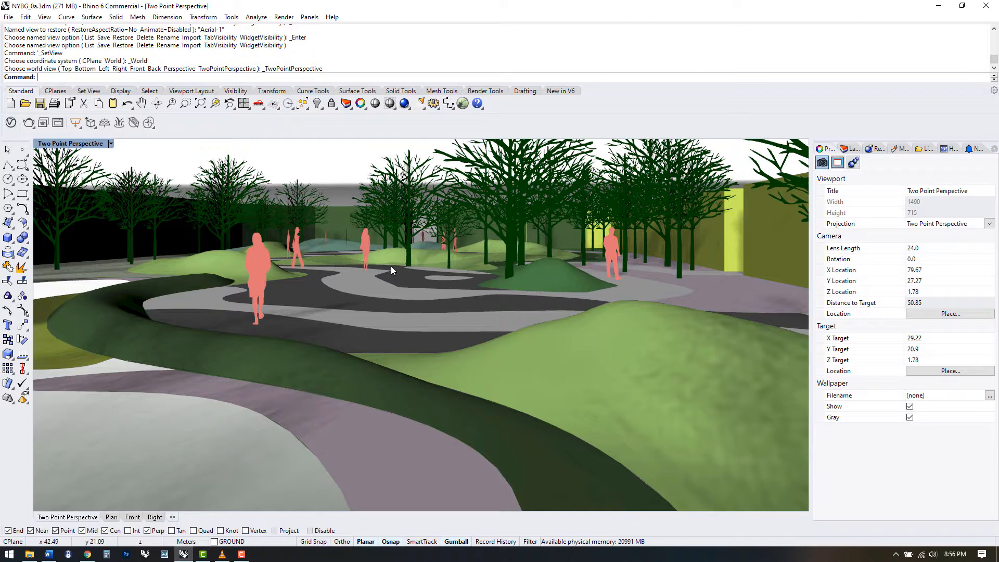
pyautogui.click(169, 103)
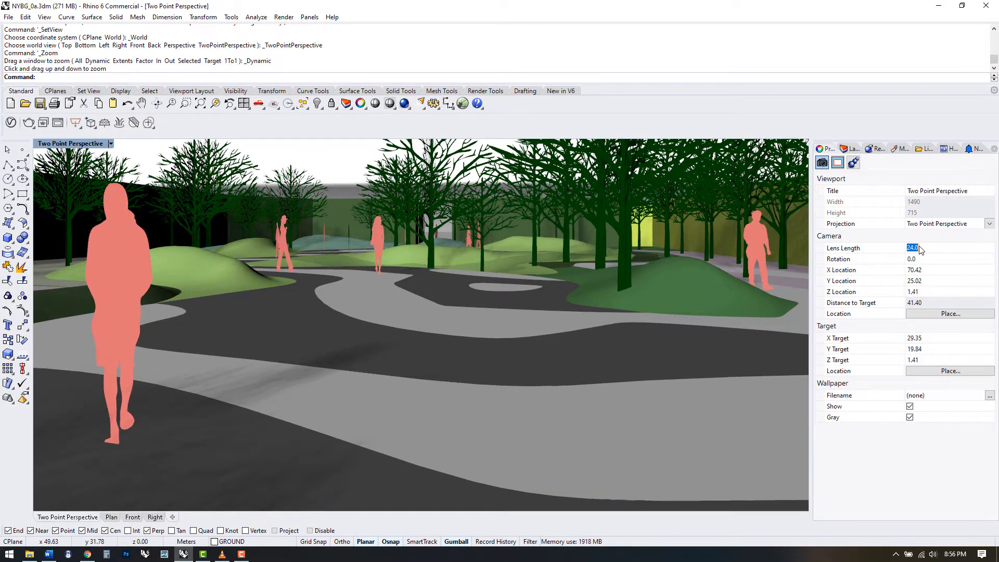
pyautogui.write('50.0')
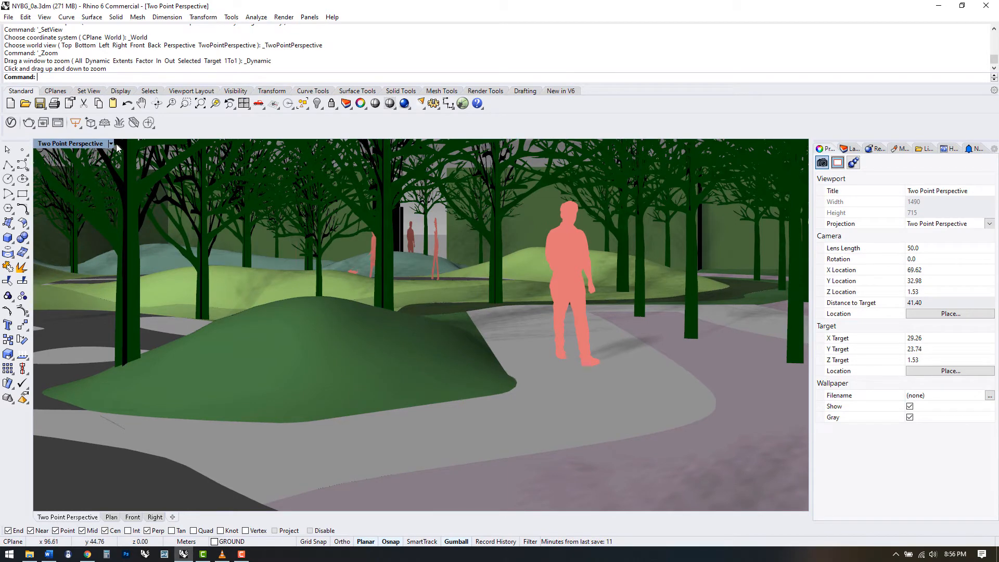
# Set the viewport to a northwest, then southwest isometric view of the garden
pyautogui.click(109, 144)
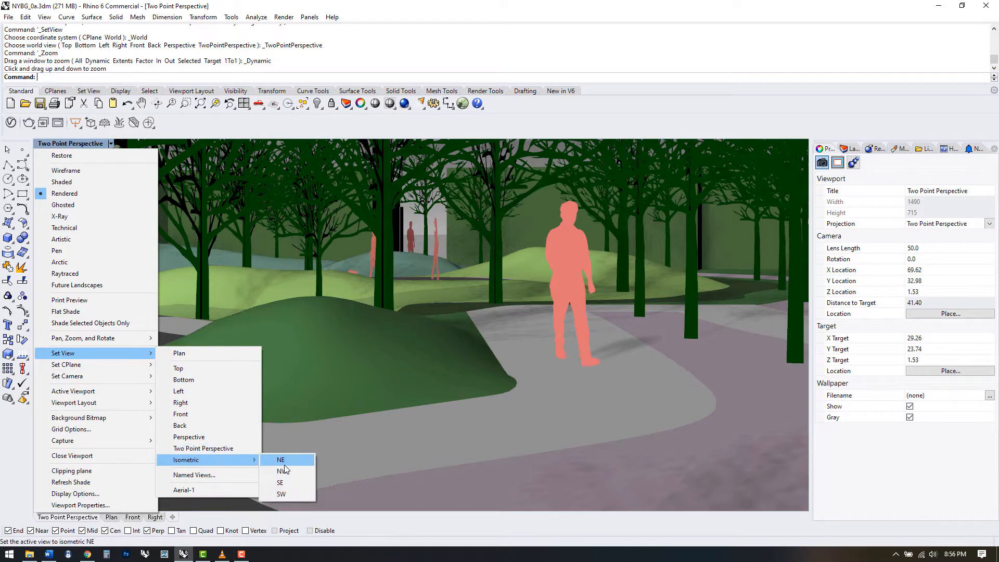
pyautogui.click(282, 470)
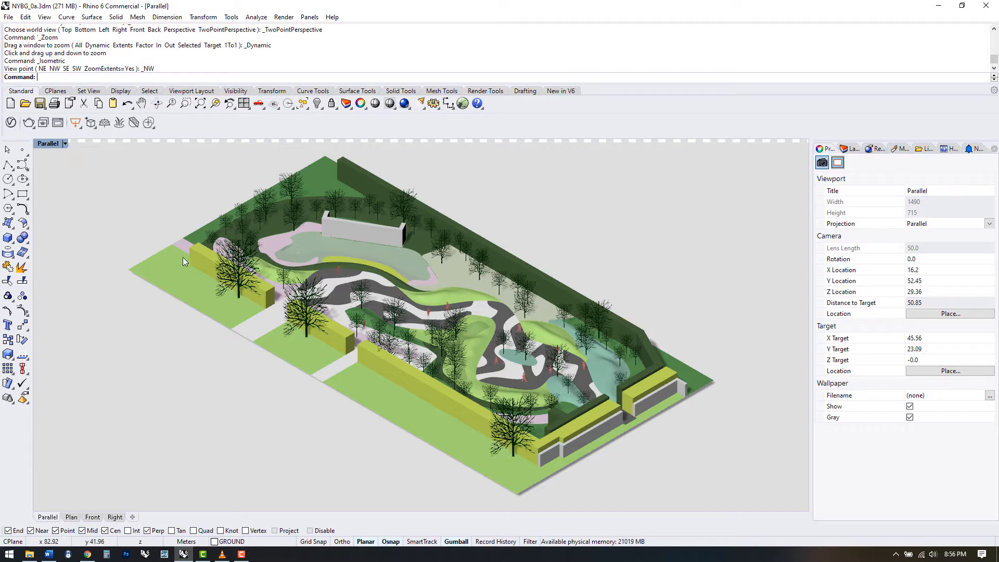
pyautogui.click(50, 143)
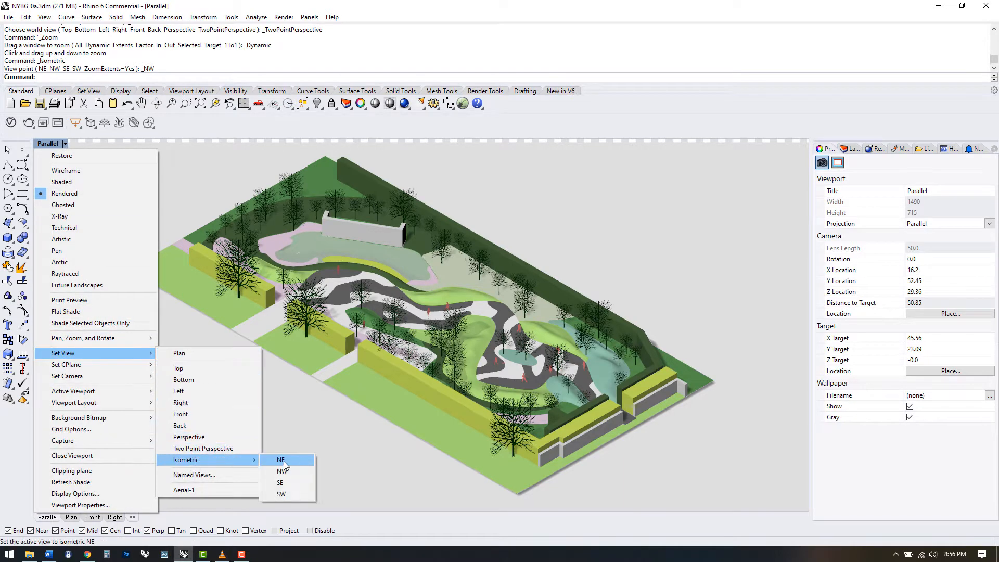
pyautogui.click(281, 493)
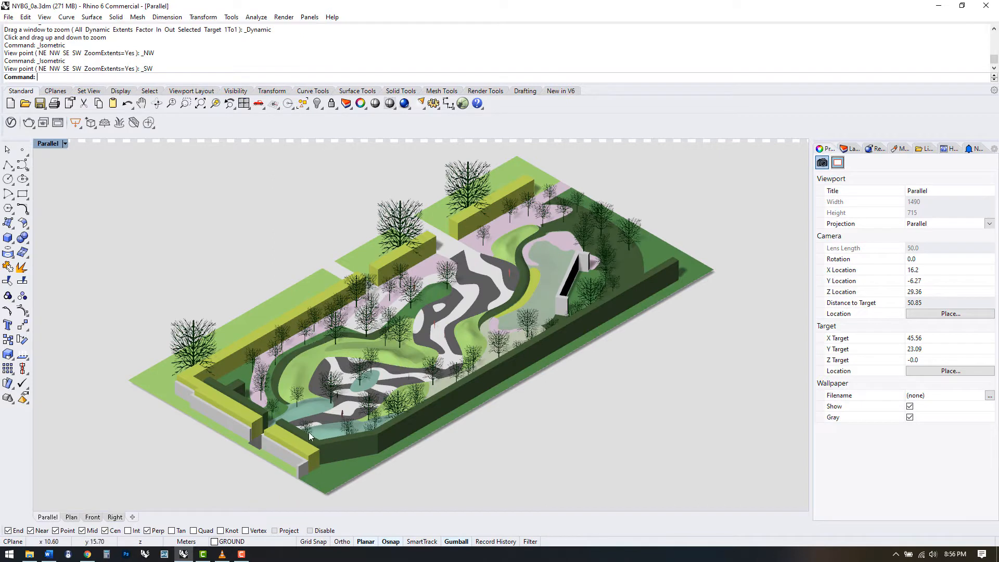
pyautogui.moveTo(448, 438)
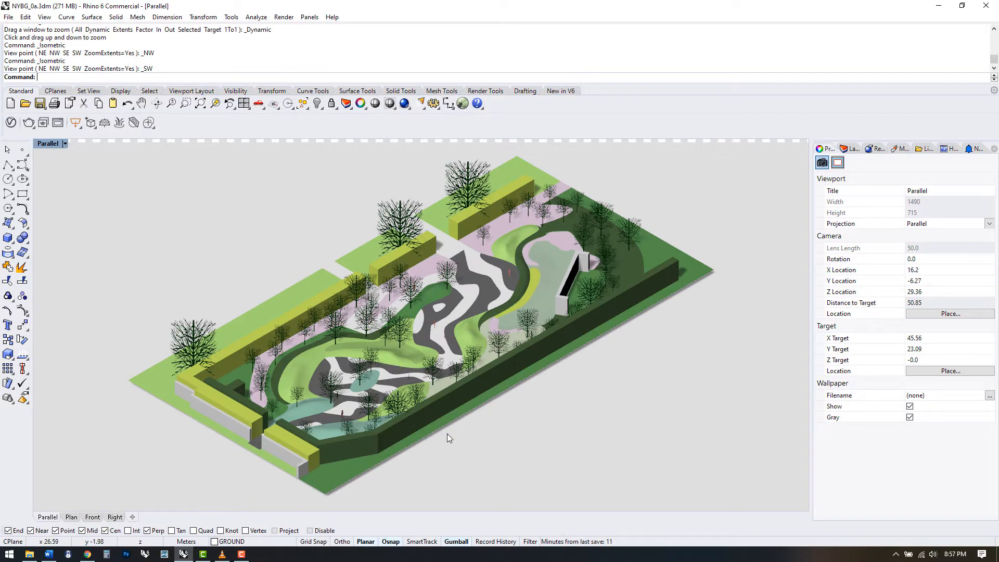
# Save the isometric view as a named view called ISO-1
pyautogui.click(64, 144)
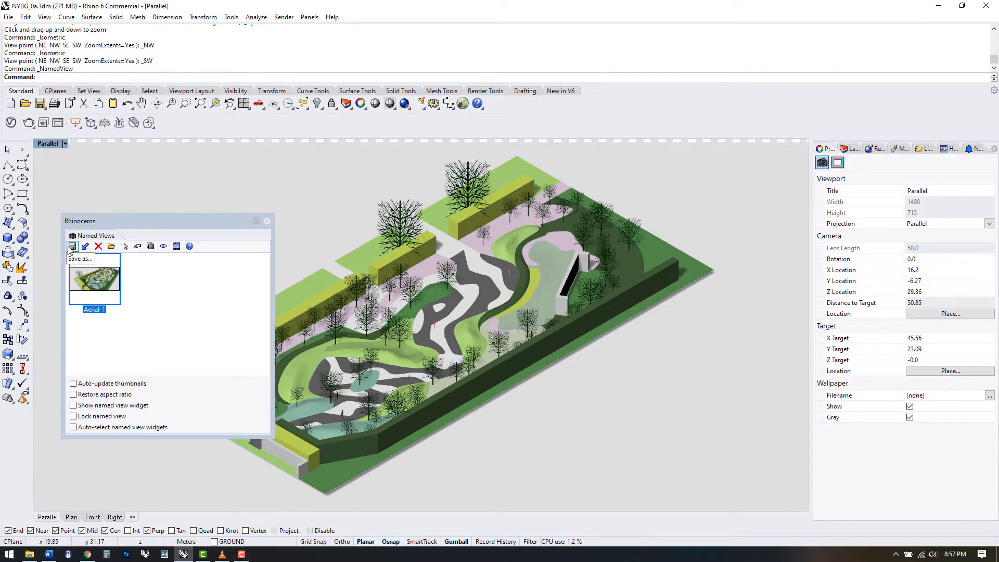
pyautogui.click(72, 245)
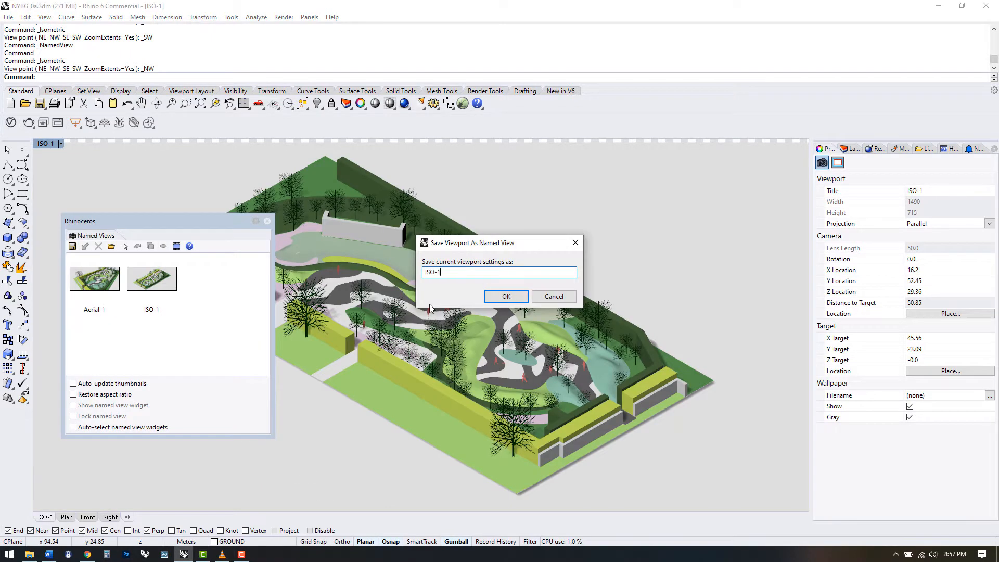
pyautogui.click(506, 297)
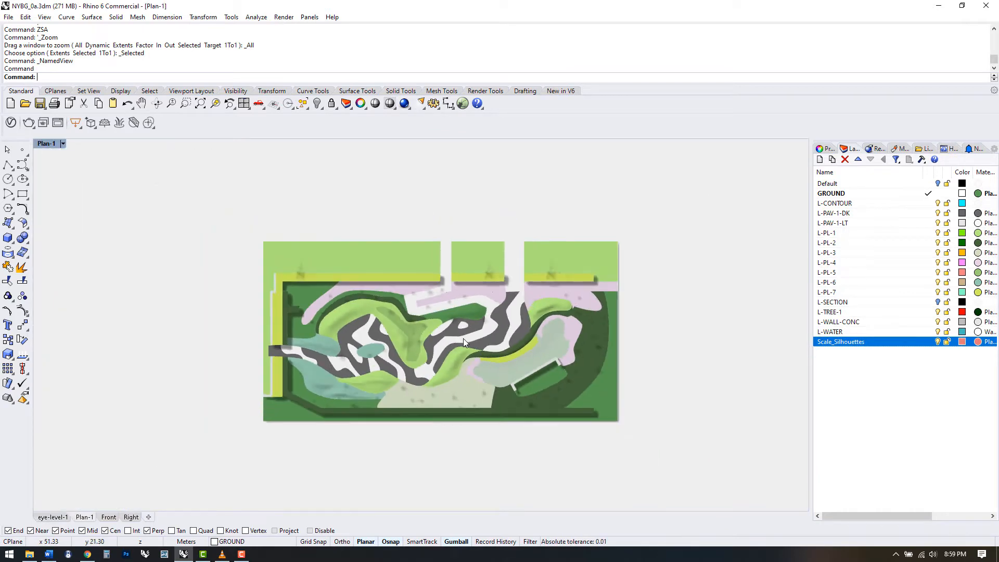
pyautogui.moveTo(490, 390)
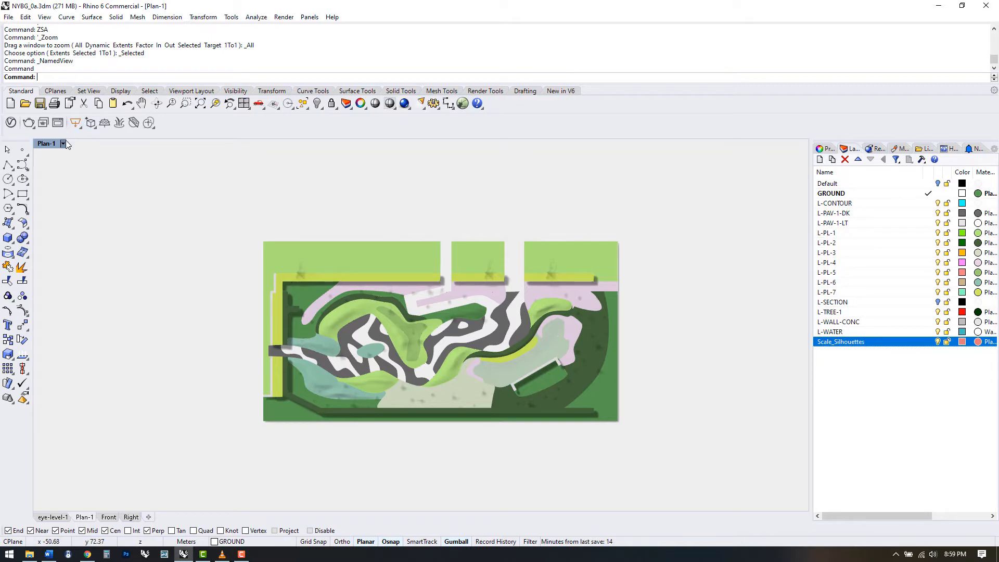
# Ghost the plan, show L-SECTION, hide L-TREE-1 and start the Section cut along the diagonal line
pyautogui.click(63, 143)
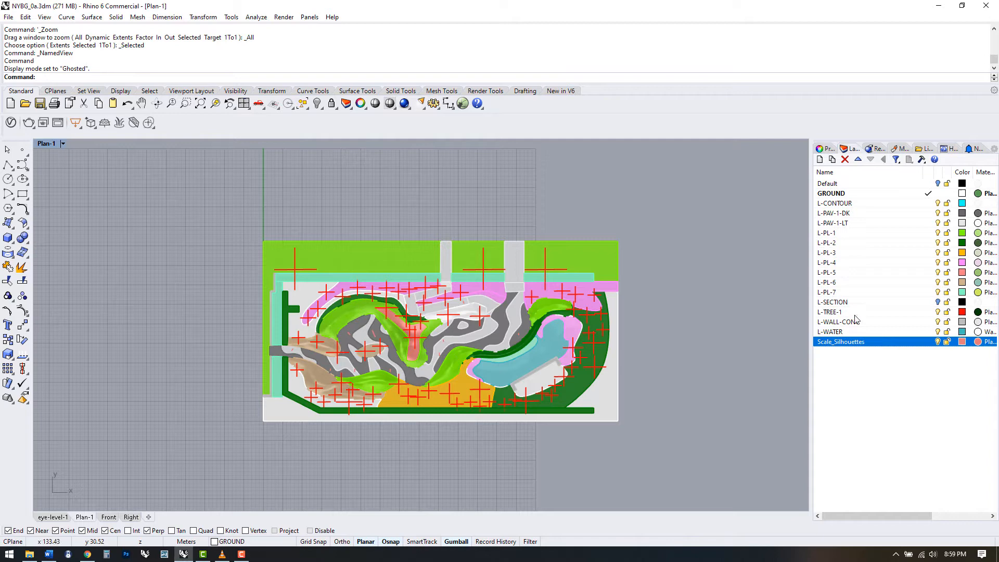
pyautogui.click(833, 302)
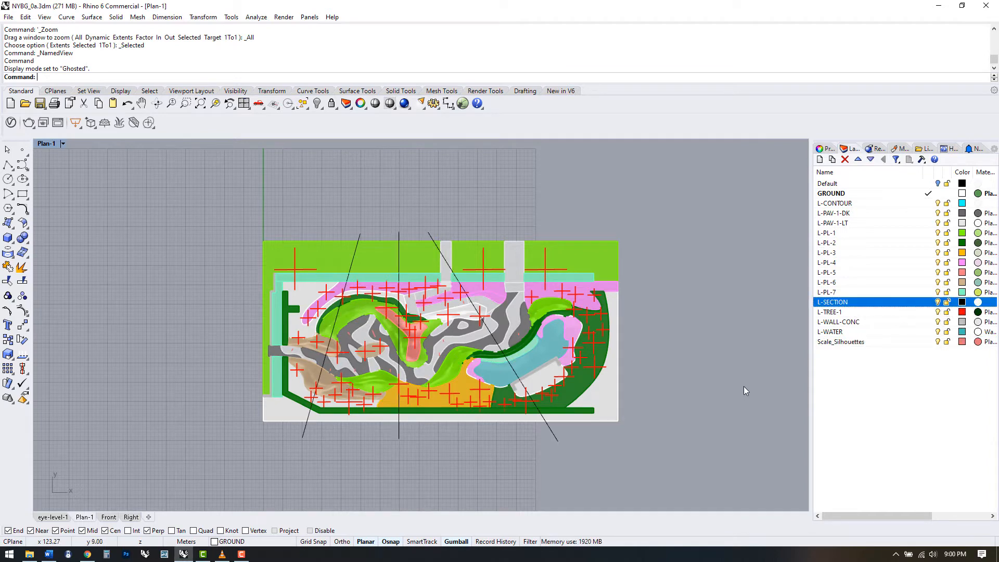
pyautogui.moveTo(444, 258)
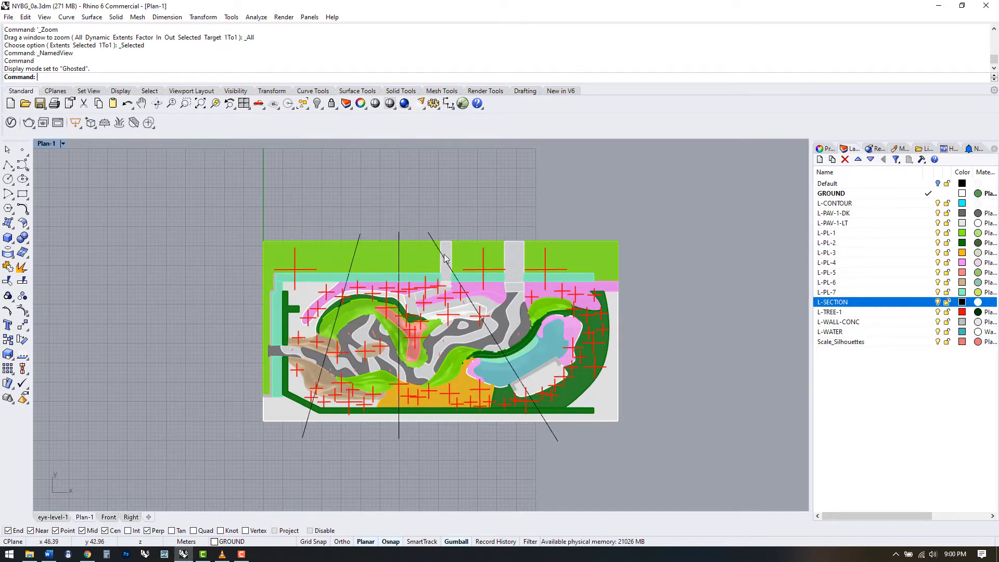
pyautogui.click(830, 311)
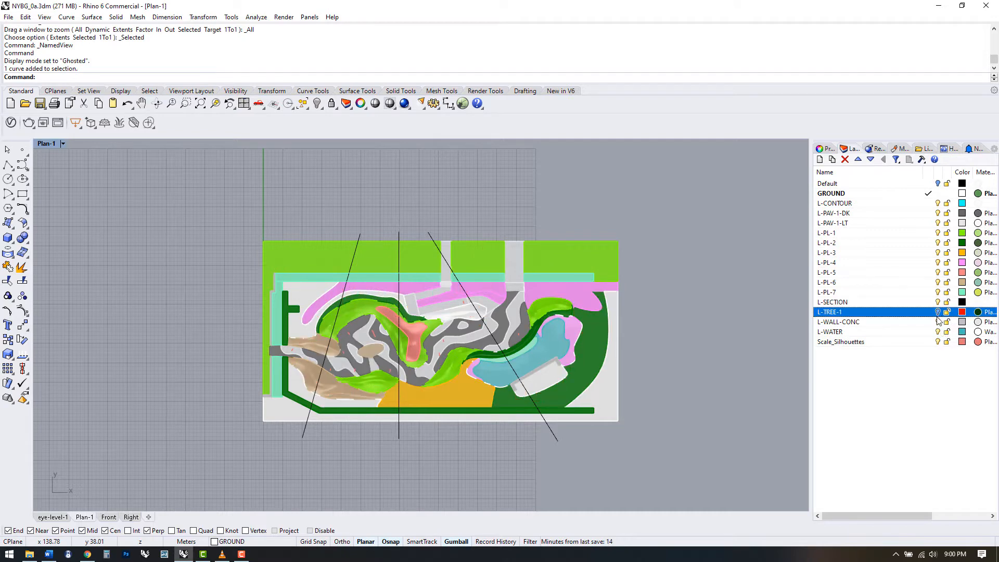
pyautogui.click(840, 342)
pyautogui.write('Section')
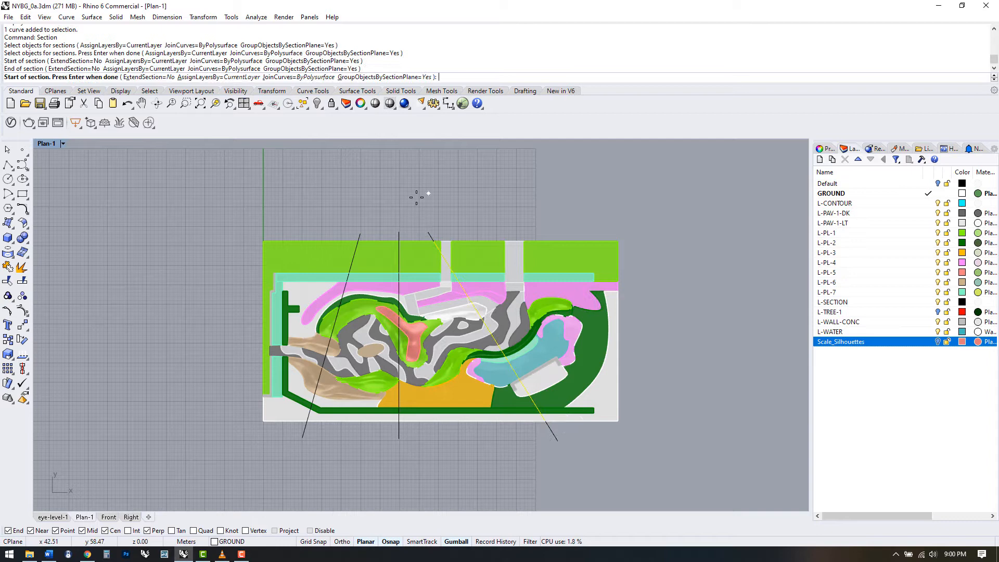
pyautogui.click(400, 438)
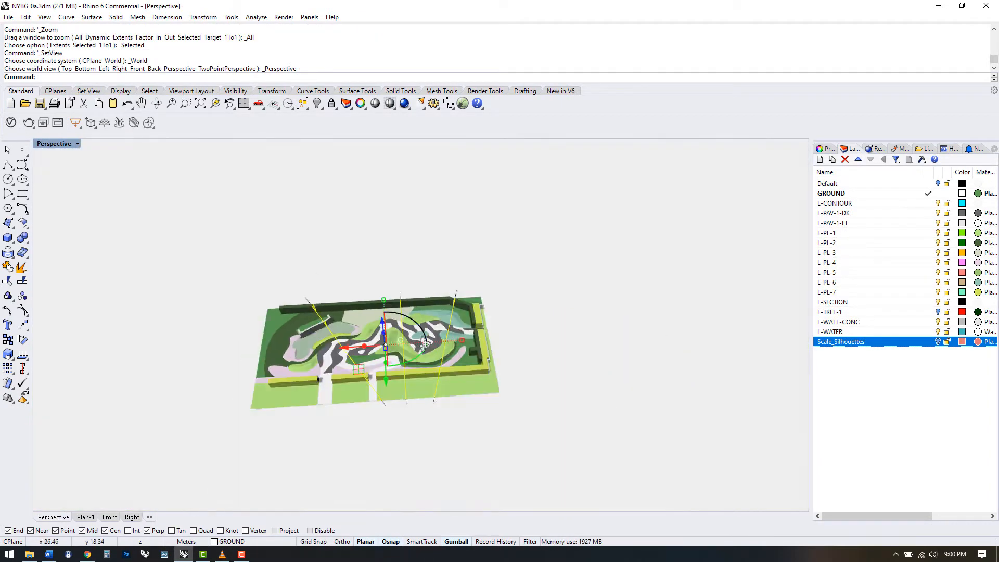
# Rotate the section profiles in Front view with the gumball so they face the front
pyautogui.click(84, 517)
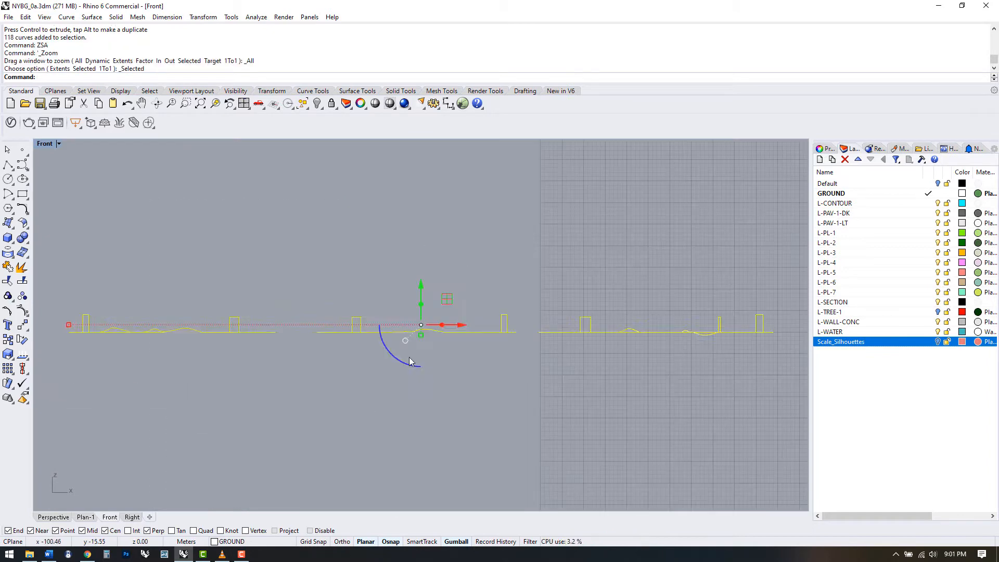
pyautogui.click(84, 517)
pyautogui.write('EXT')
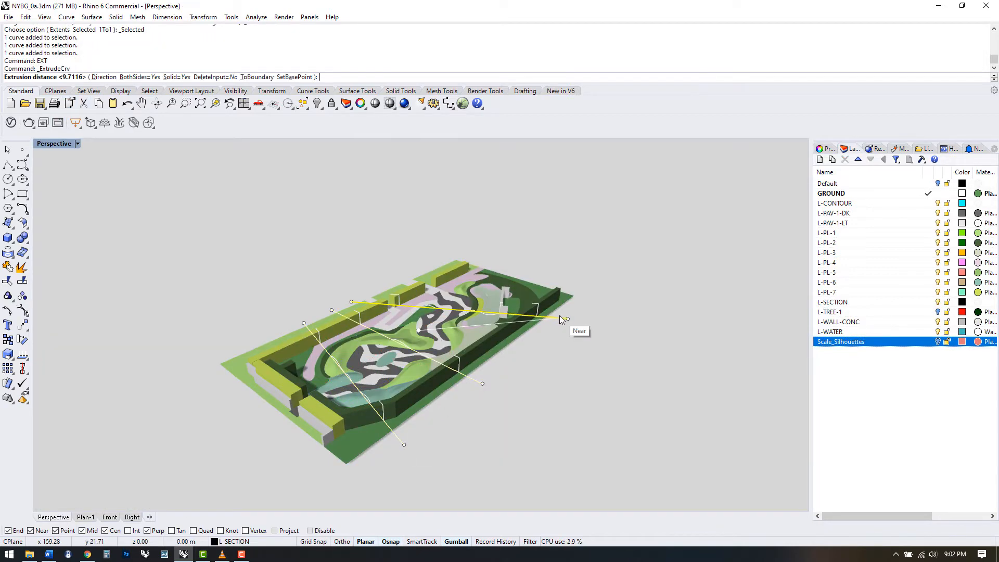
pyautogui.moveTo(568, 317)
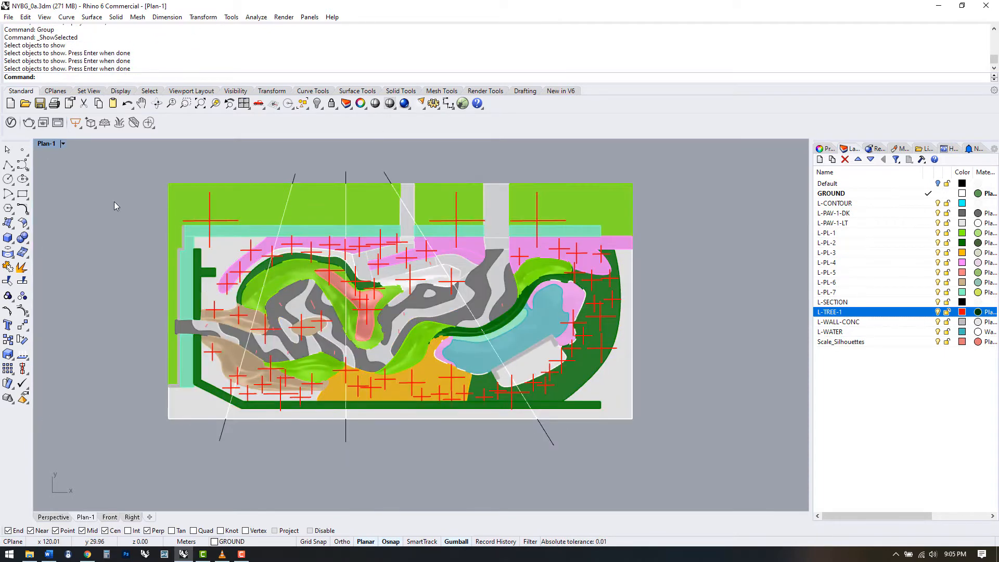
# Switch to a parallel projection and select every object on the L-TREE-1 layer to move with the slices
pyautogui.click(53, 517)
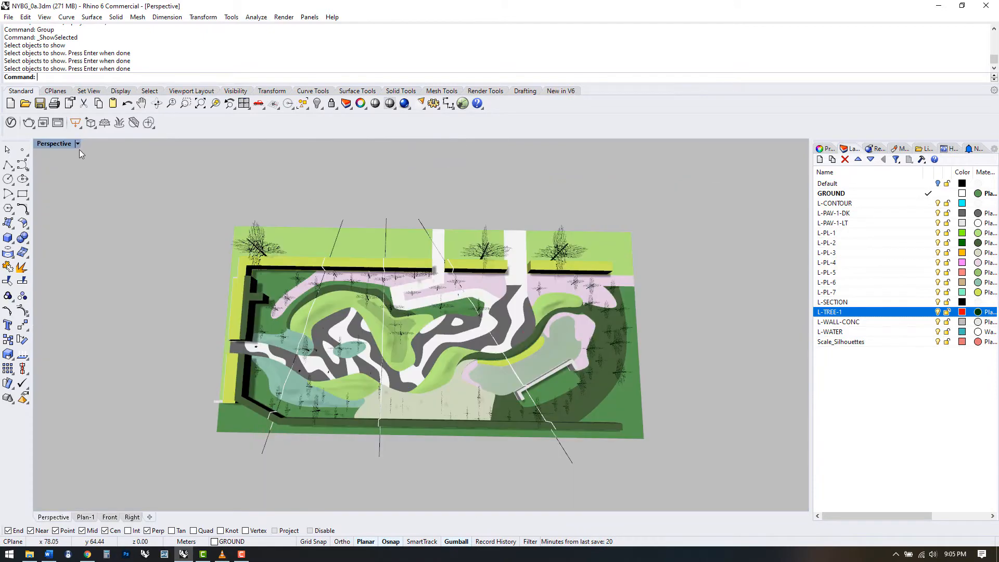
pyautogui.click(76, 144)
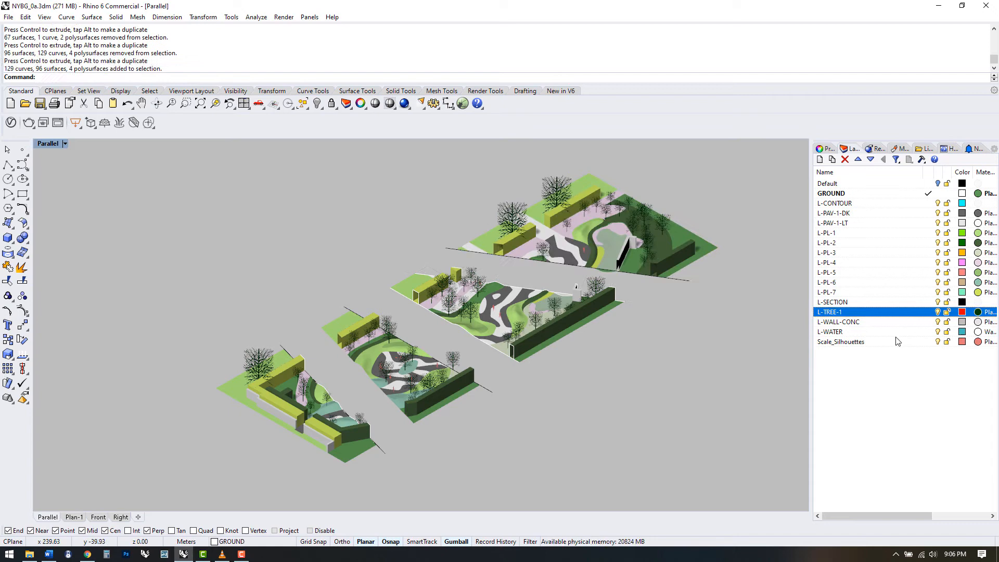
pyautogui.rightClick(829, 311)
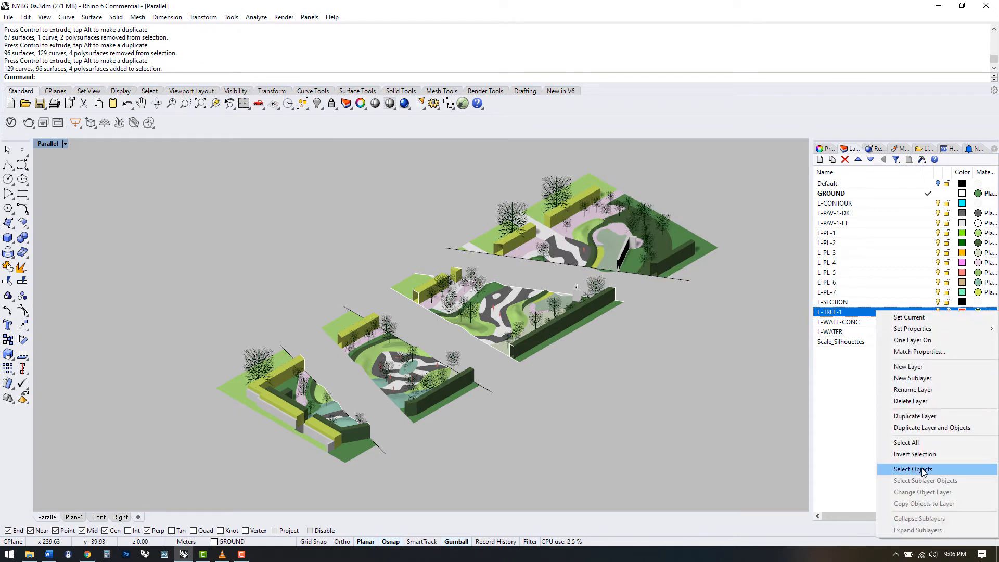
pyautogui.click(913, 469)
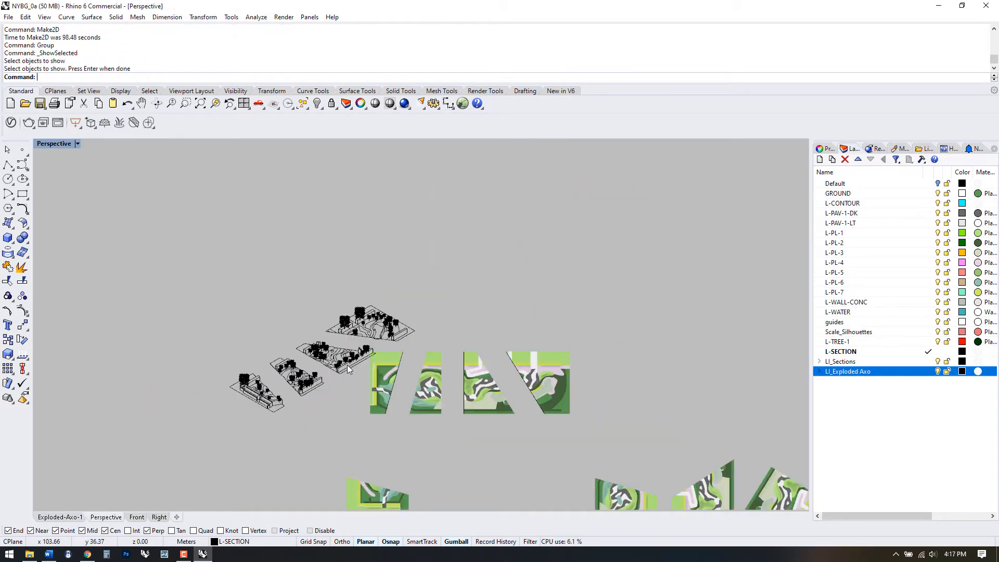
pyautogui.click(344, 370)
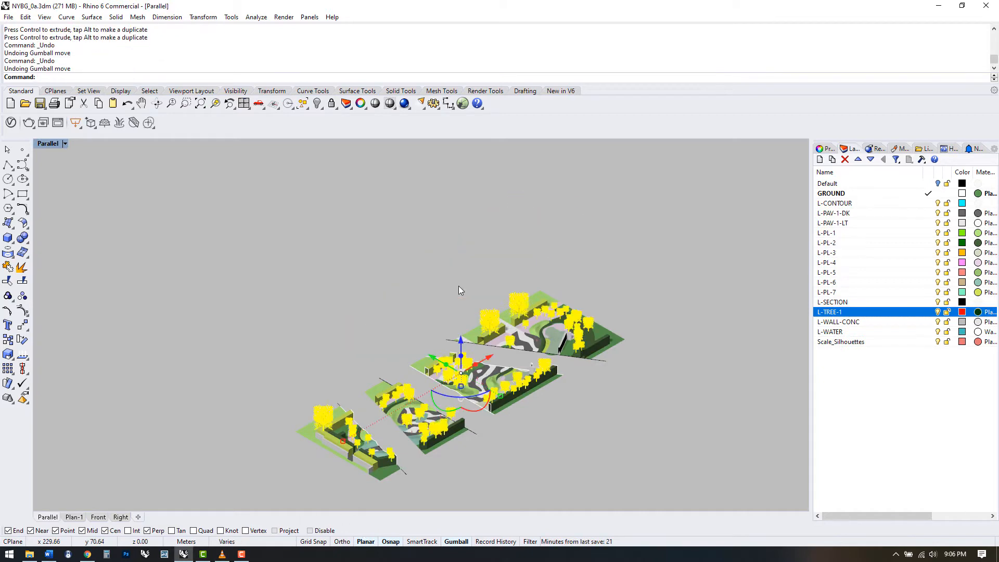
# Clear the tree selection before showing the slice as a front elevation
pyautogui.click(73, 517)
pyautogui.write('V')
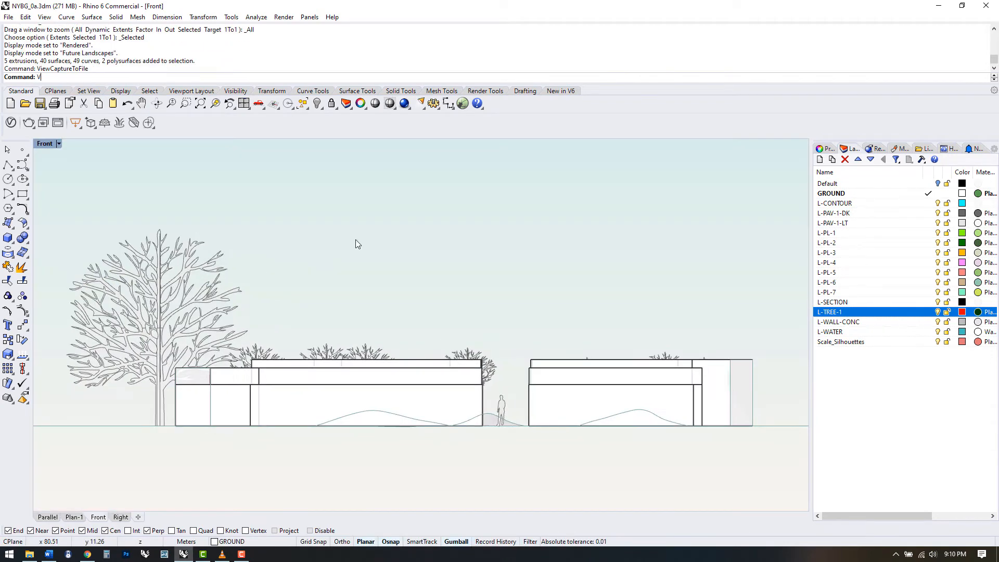
# Capture the view at custom 2000 × 959 with transparent background and save it as Section-1a PNG
pyautogui.press('Return')
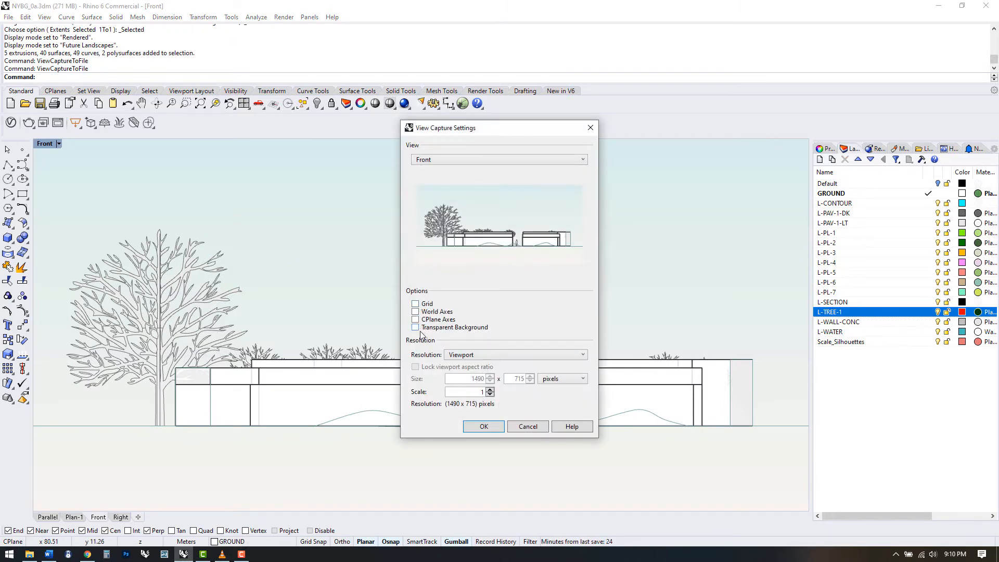
pyautogui.click(514, 354)
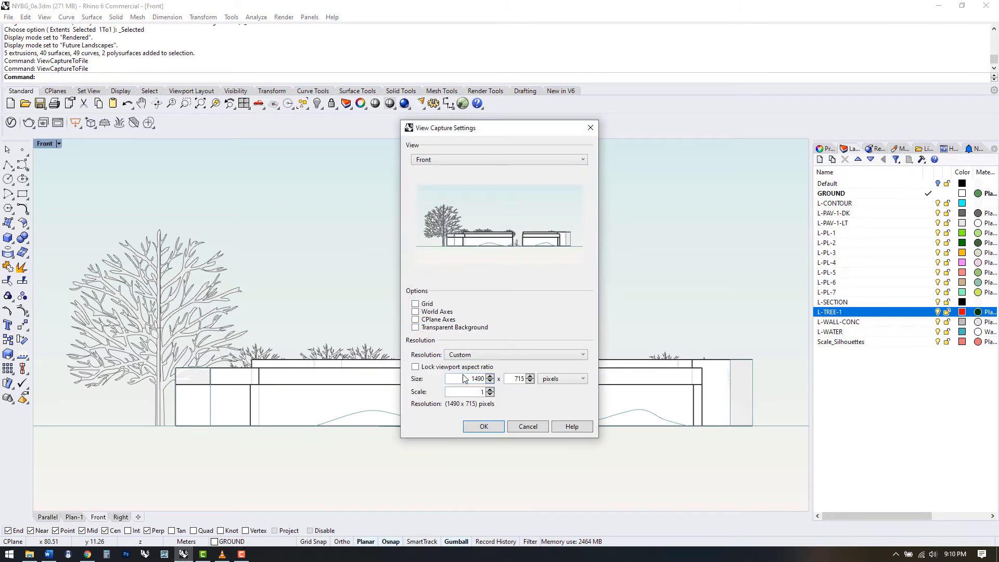
pyautogui.click(415, 367)
pyautogui.write('2000')
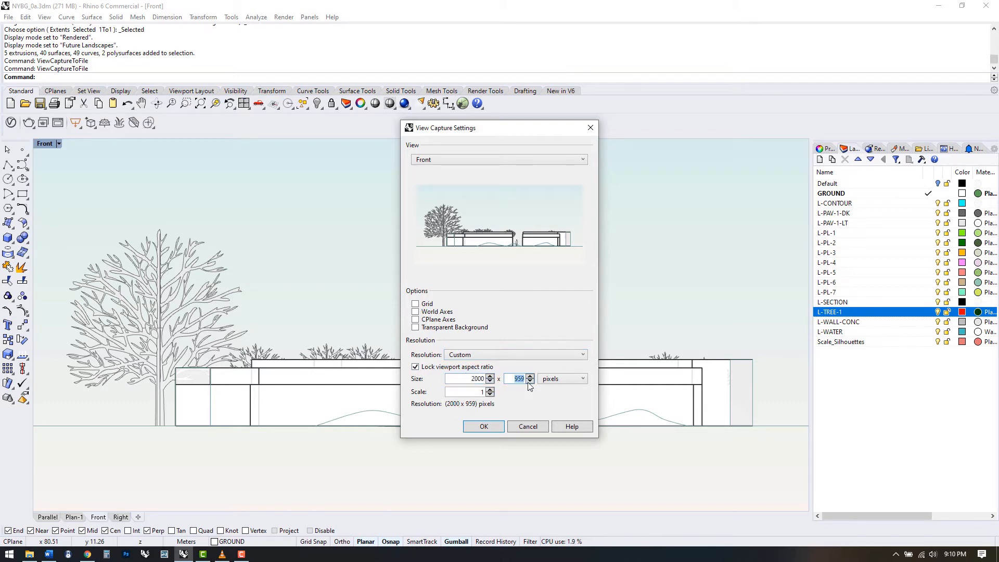
pyautogui.click(415, 327)
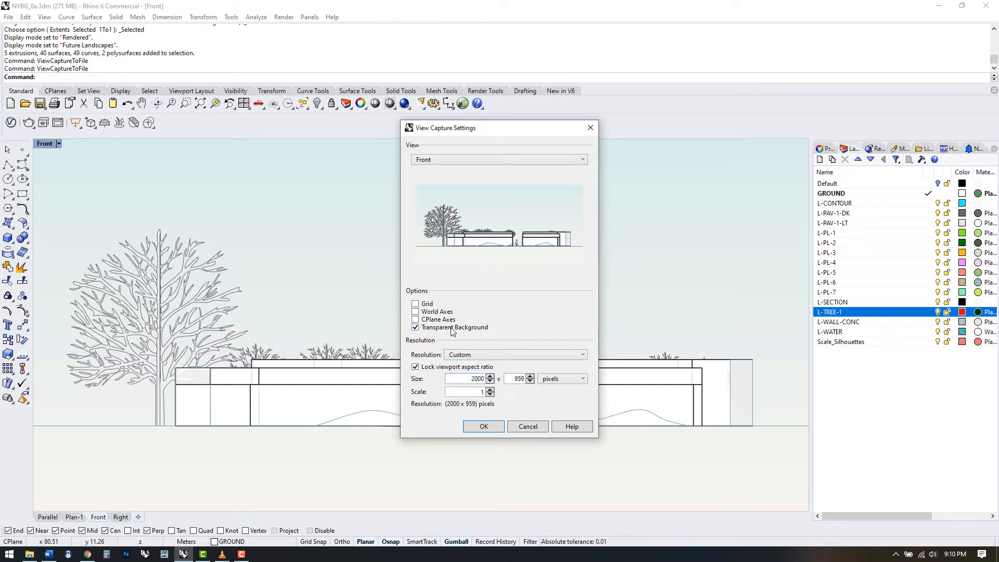
pyautogui.click(483, 426)
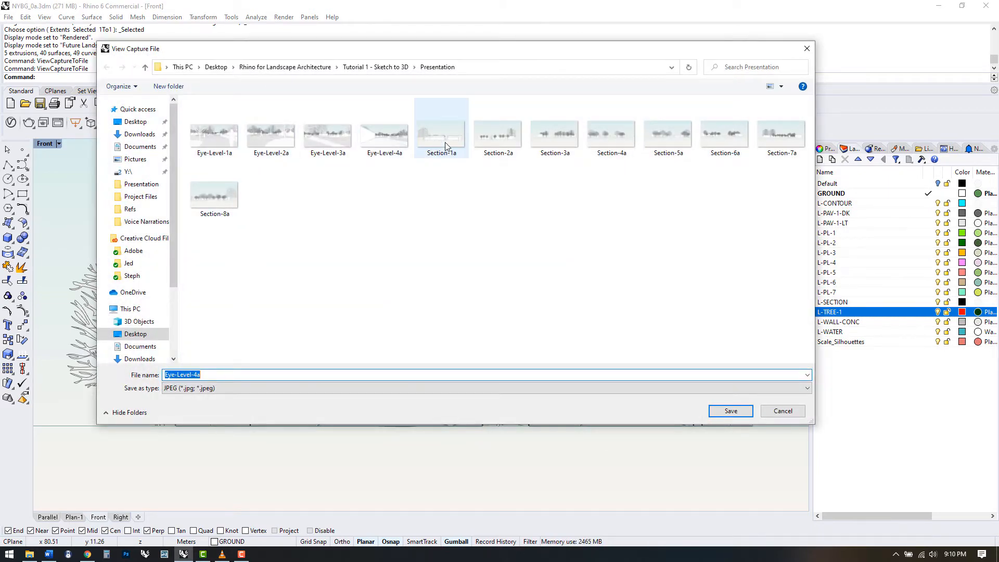
pyautogui.click(806, 389)
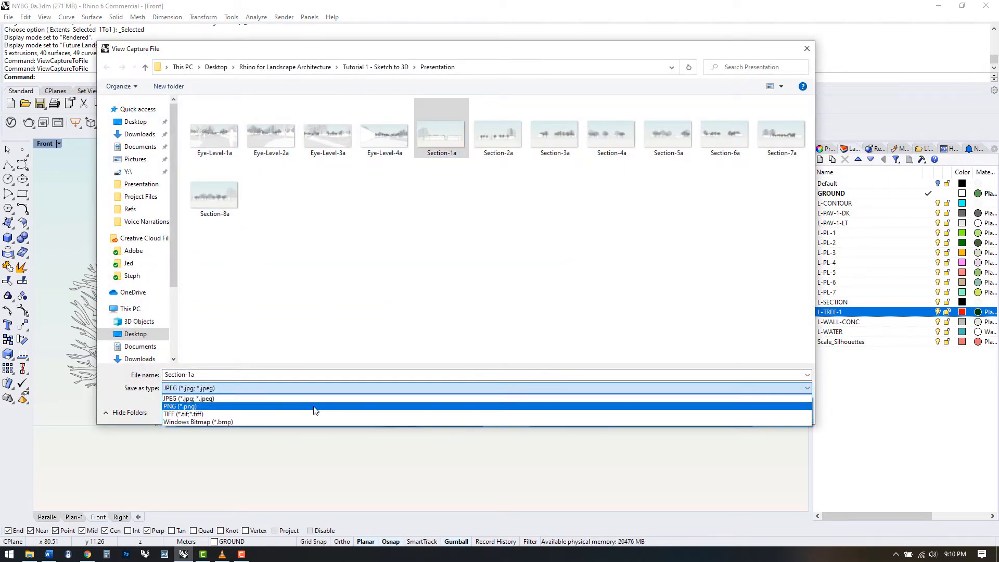
pyautogui.click(180, 406)
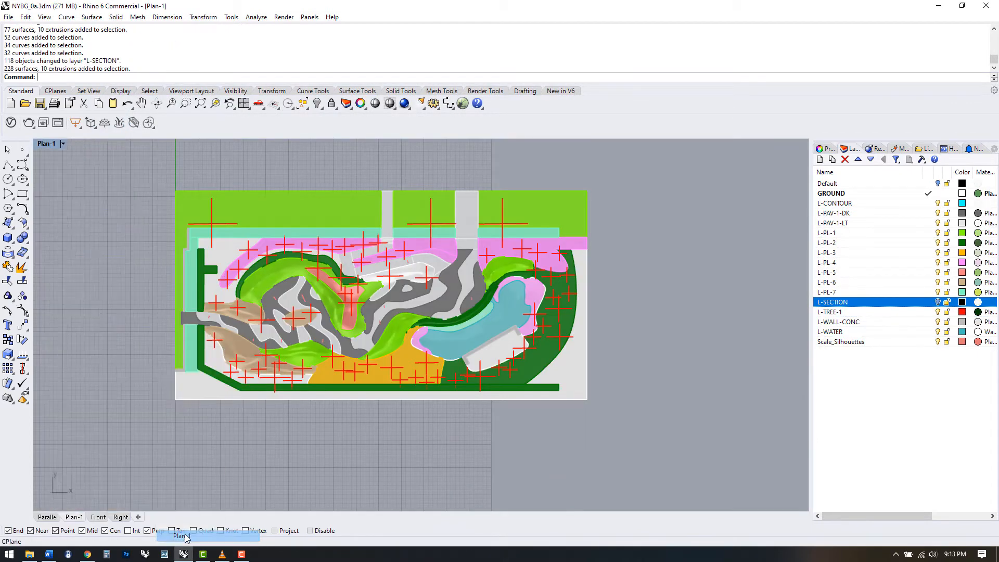
# Restore the Plan-1 view and set render dimensions to Viewport with a 360° environment backdrop
pyautogui.click(62, 143)
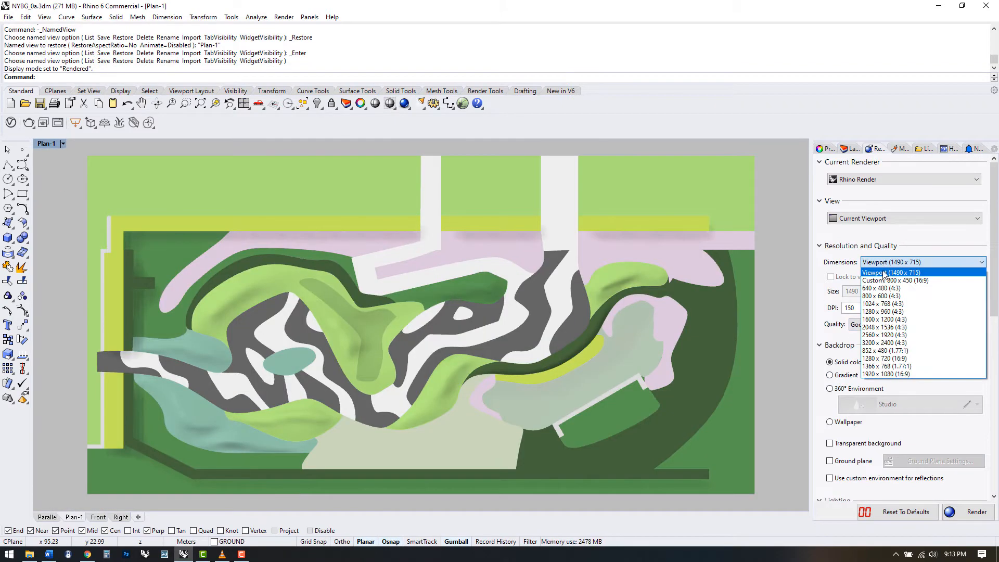
pyautogui.click(895, 280)
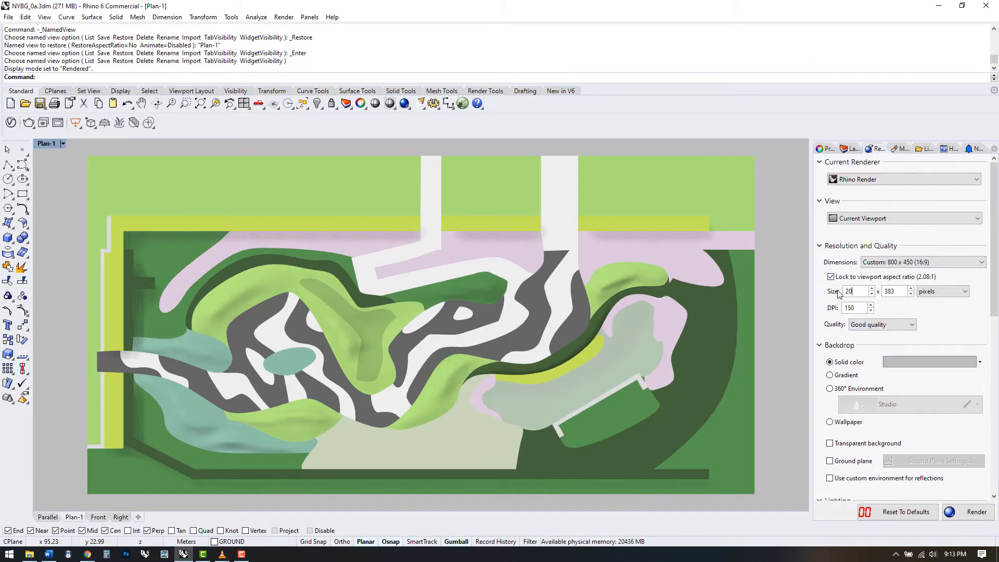
pyautogui.click(922, 262)
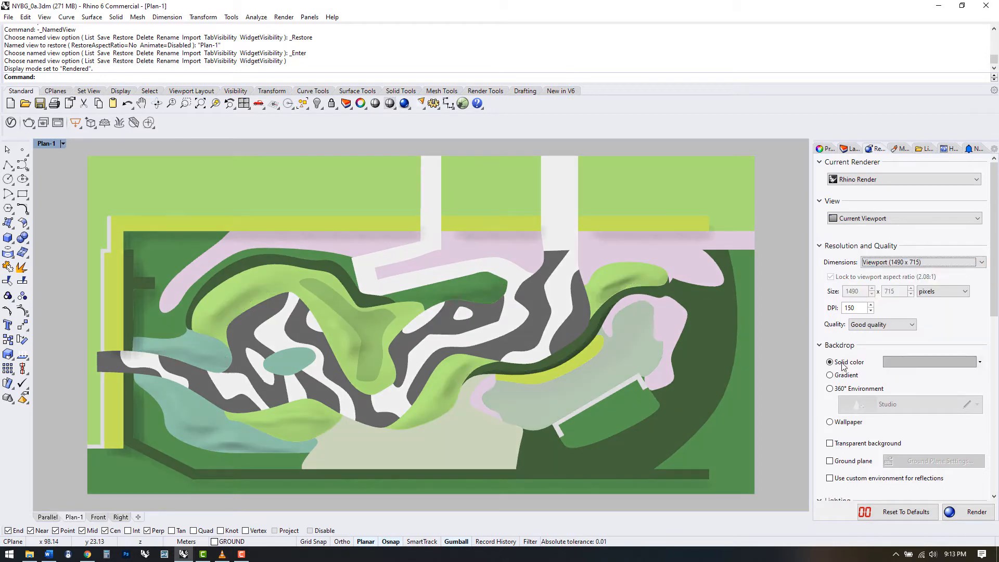
pyautogui.click(831, 388)
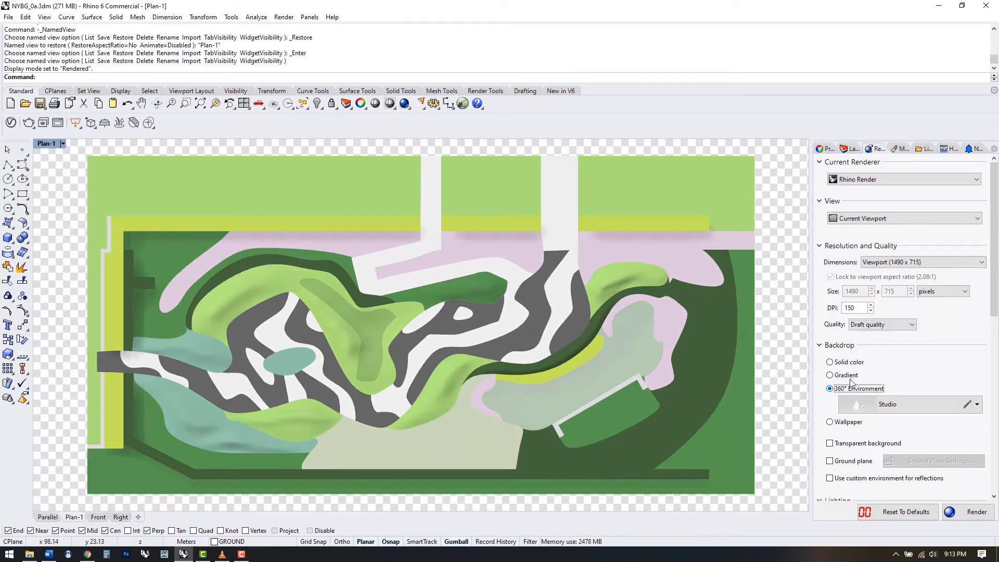
pyautogui.scroll(-3)
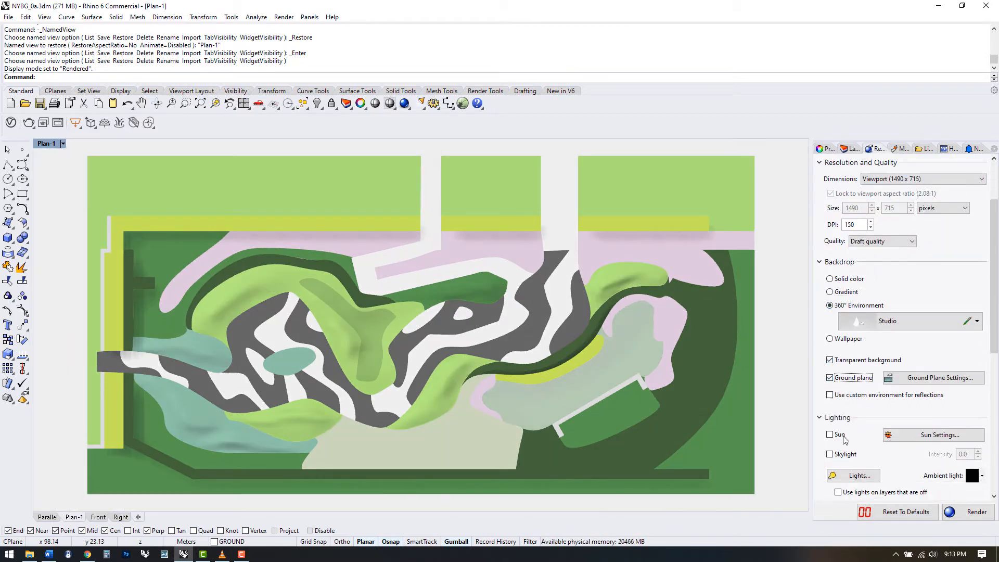
# Enable the sun with ground plane and transparent background, then preview the plan raytraced at good quality
pyautogui.click(934, 435)
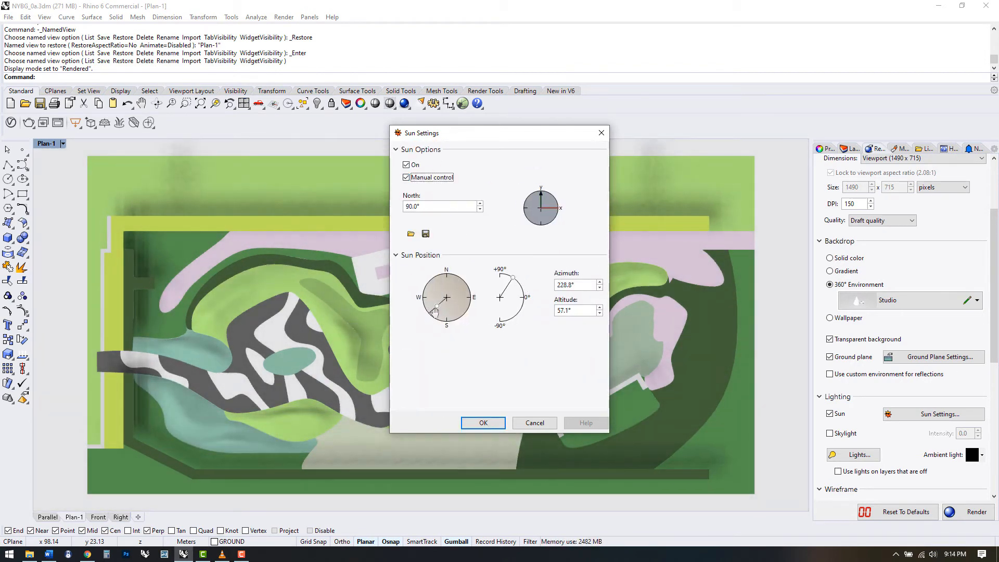
pyautogui.click(482, 422)
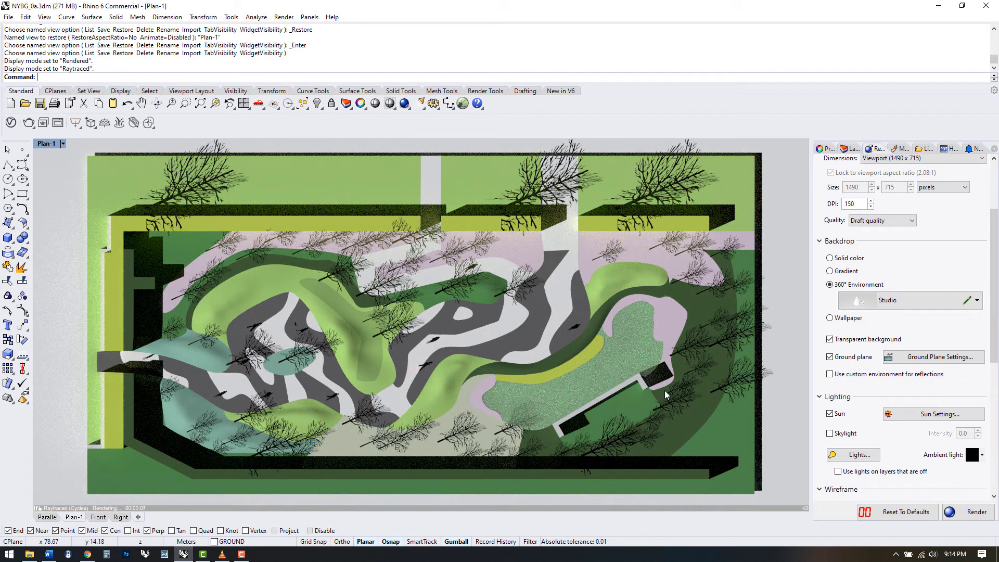
pyautogui.moveTo(759, 153)
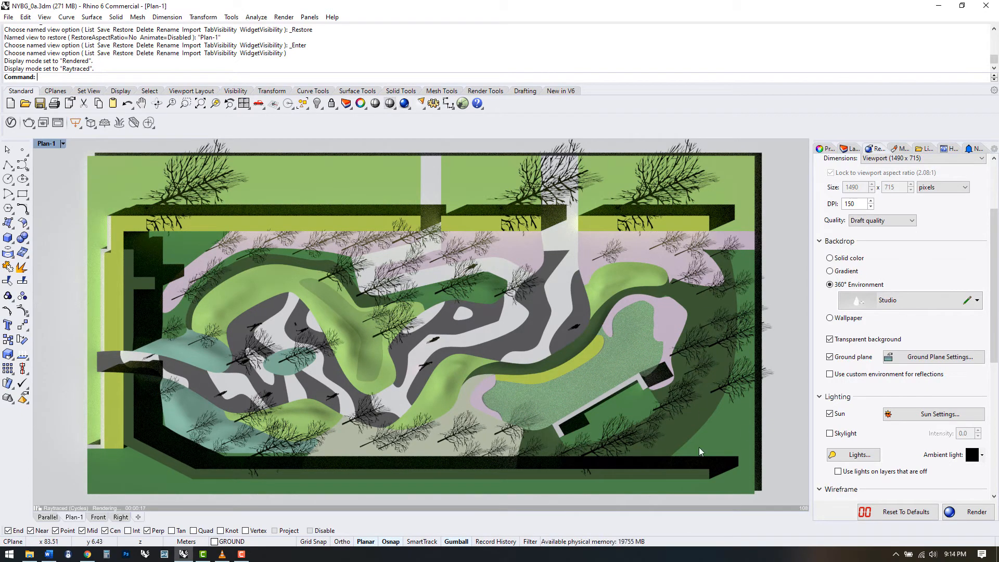
pyautogui.click(882, 220)
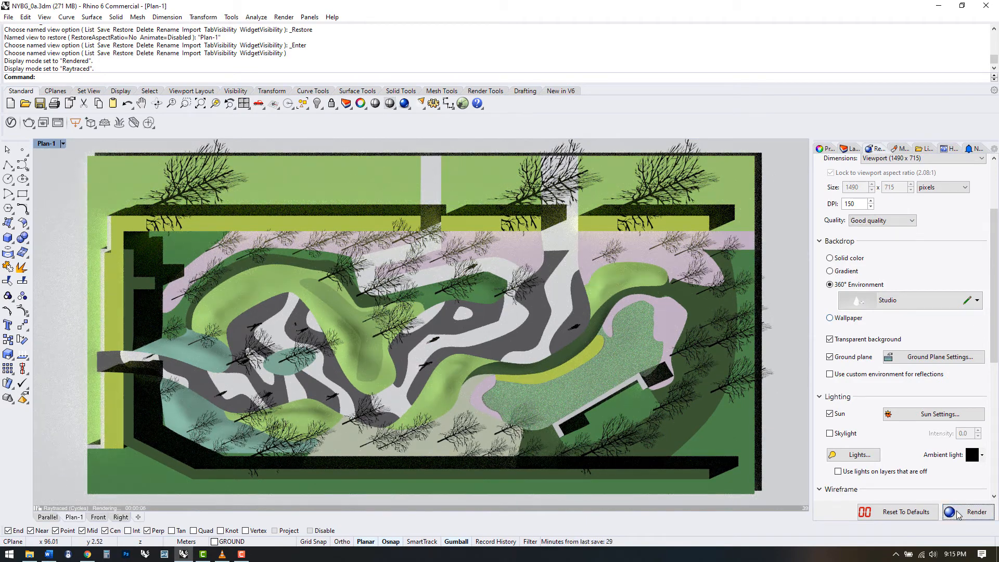
# Render the plan view and save it as the PNG Plan_Rendered with alpha channel, overwriting the existing file
pyautogui.click(975, 512)
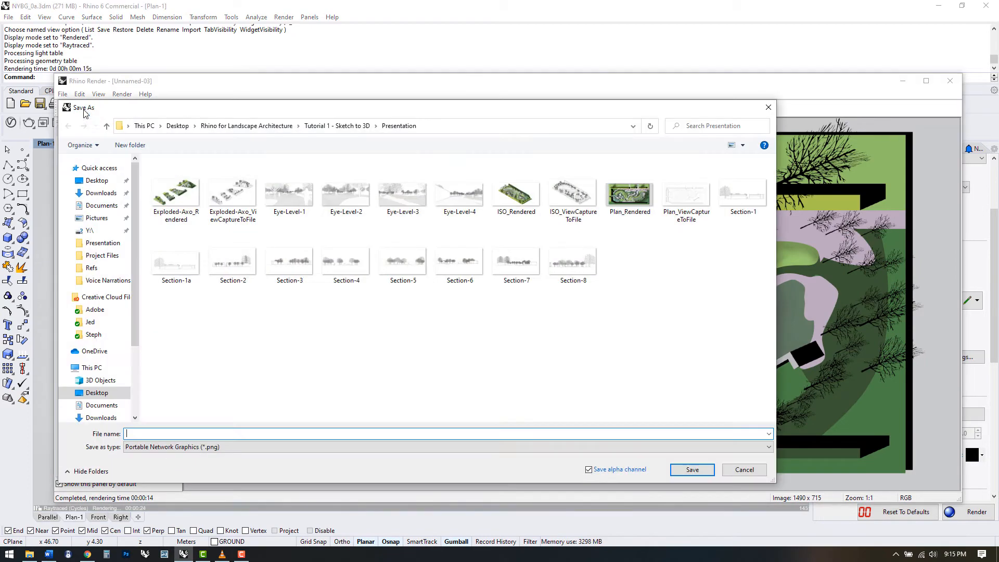
pyautogui.click(628, 193)
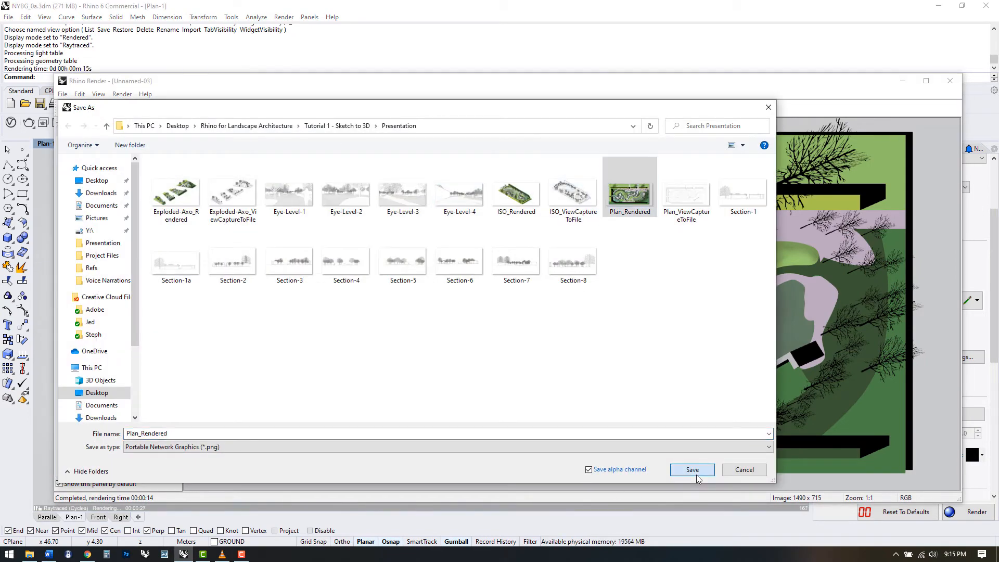
pyautogui.click(692, 469)
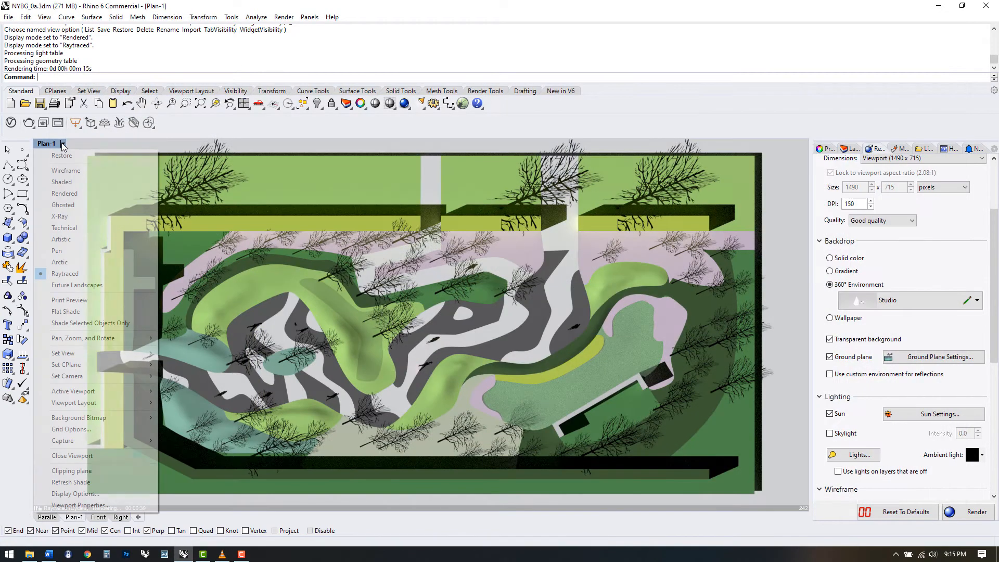
# Switch to the Future Landscapes linework display and capture a 2000×959 transparent PNG named Plan_ViewCaptureToFile
pyautogui.click(76, 285)
pyautogui.write('ViewCaptureToFile')
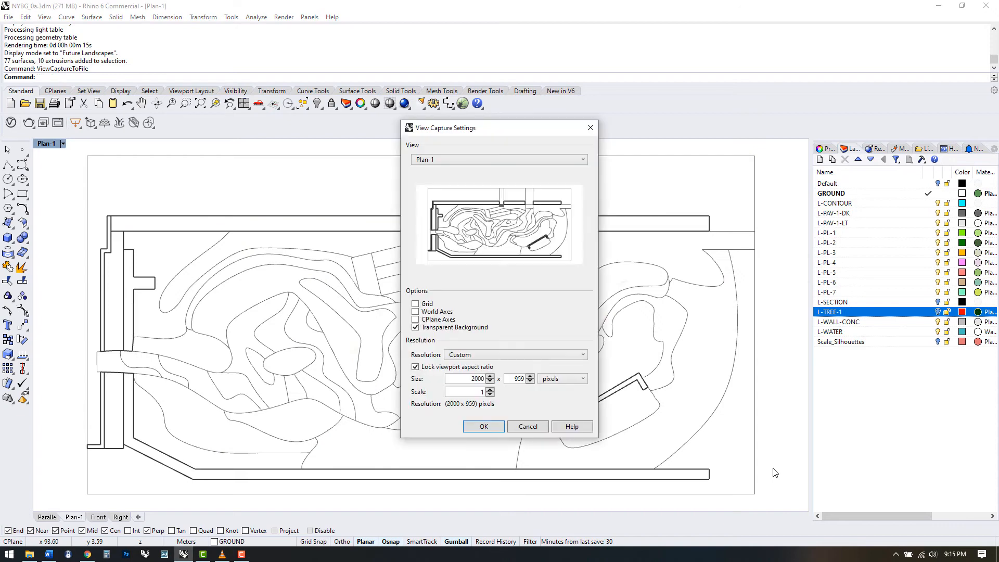
pyautogui.moveTo(467, 337)
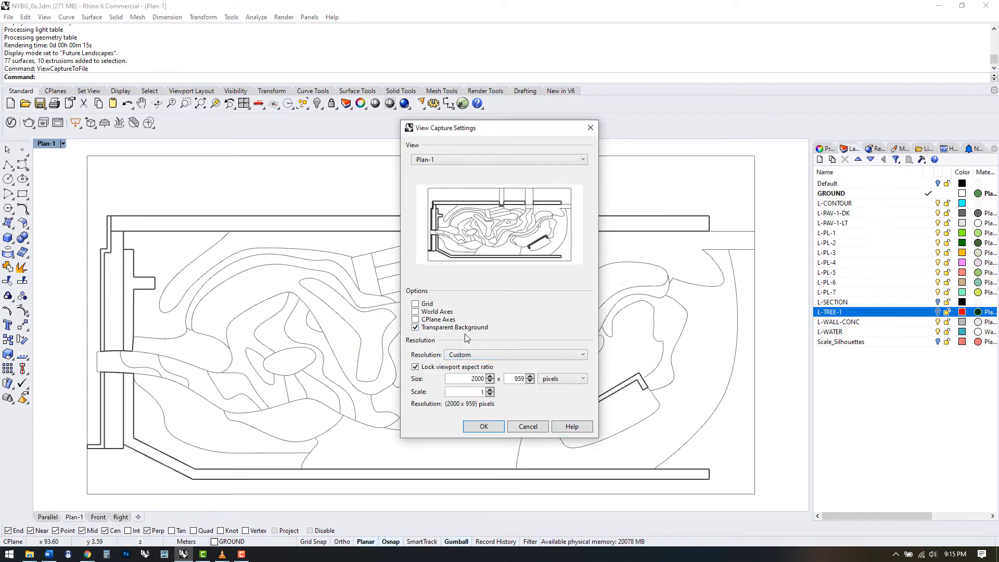
pyautogui.click(483, 426)
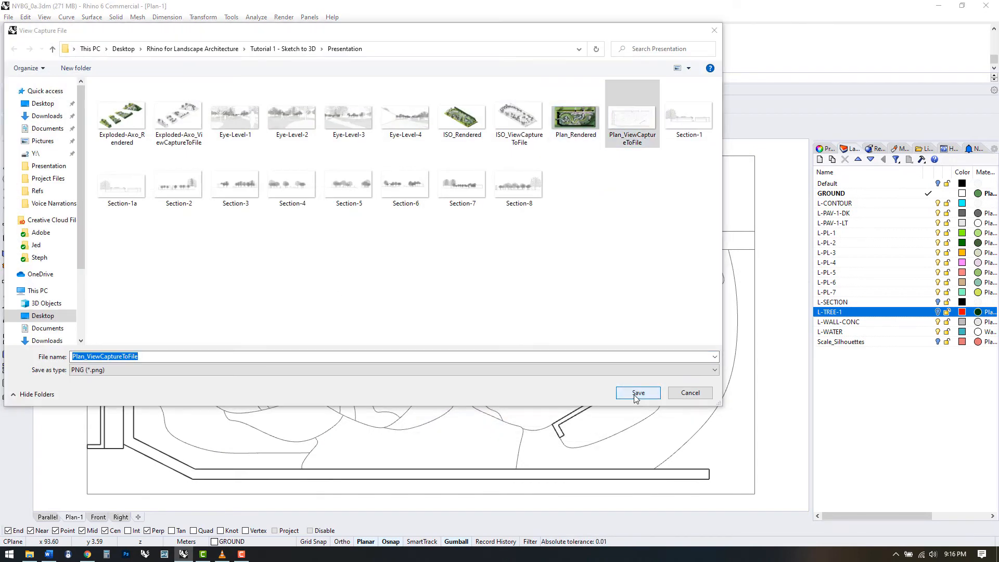
pyautogui.click(637, 392)
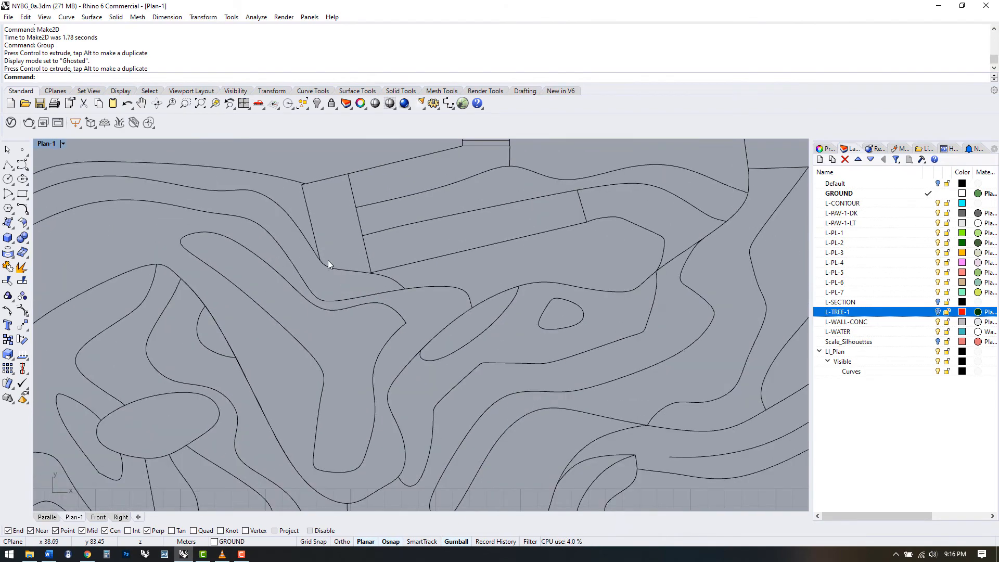
# Zoom out in the plan view to inspect the Make2D linework of the garden
pyautogui.scroll(-3)
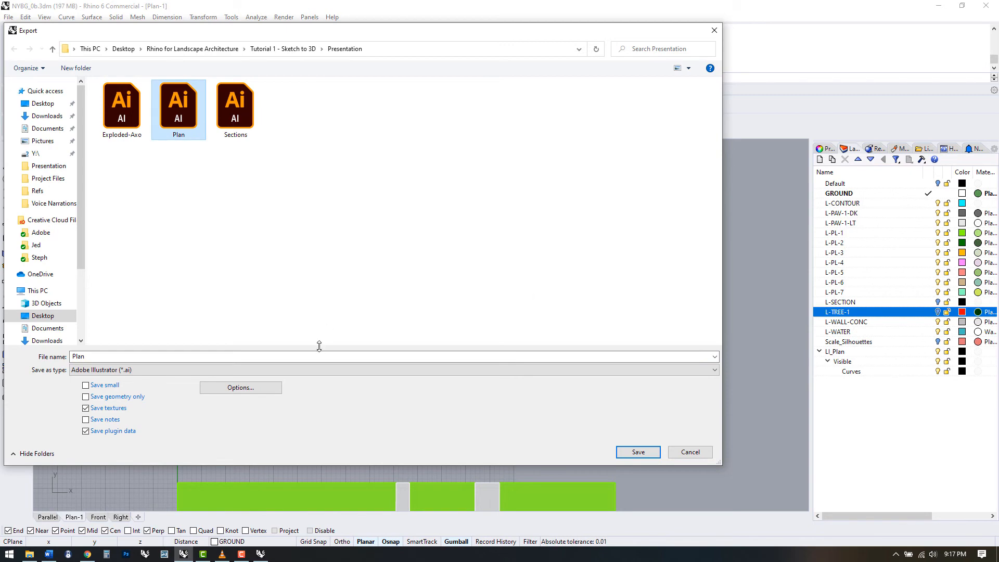
# Export the Make2D curves as Plan.ai to the Presentation folder at 1 metre = 1 centimetre scale
pyautogui.click(637, 452)
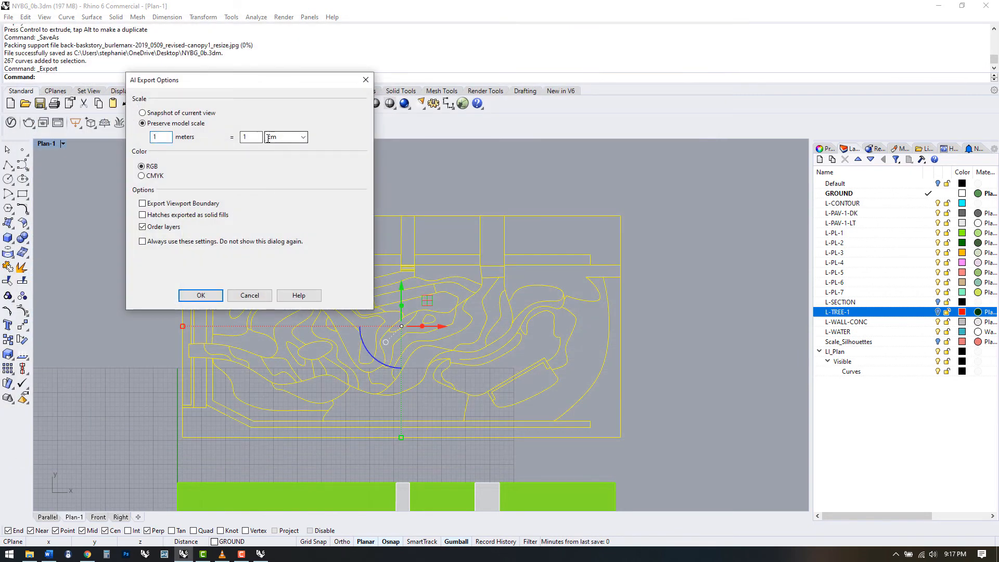
pyautogui.click(285, 136)
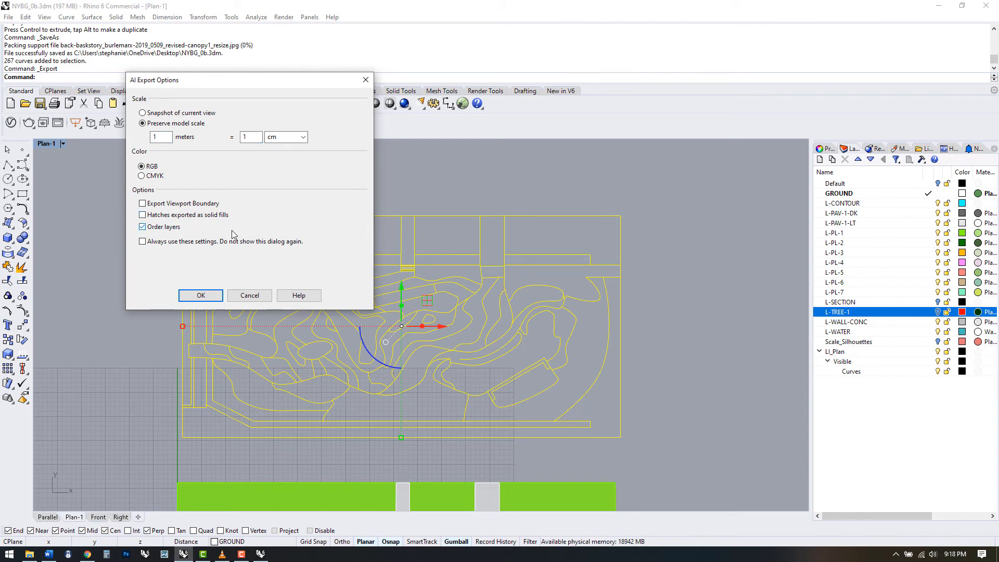
pyautogui.click(201, 295)
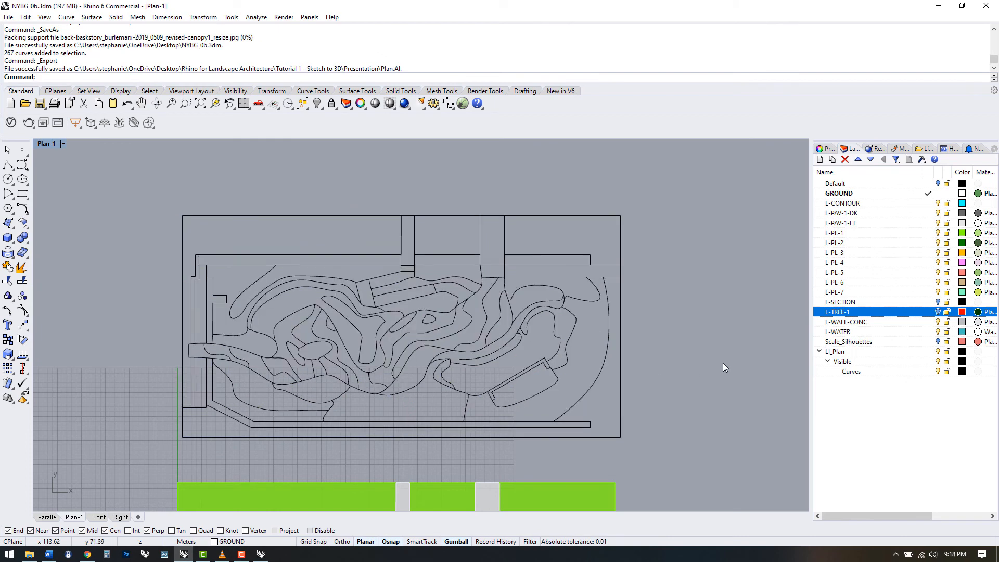
pyautogui.moveTo(581, 387)
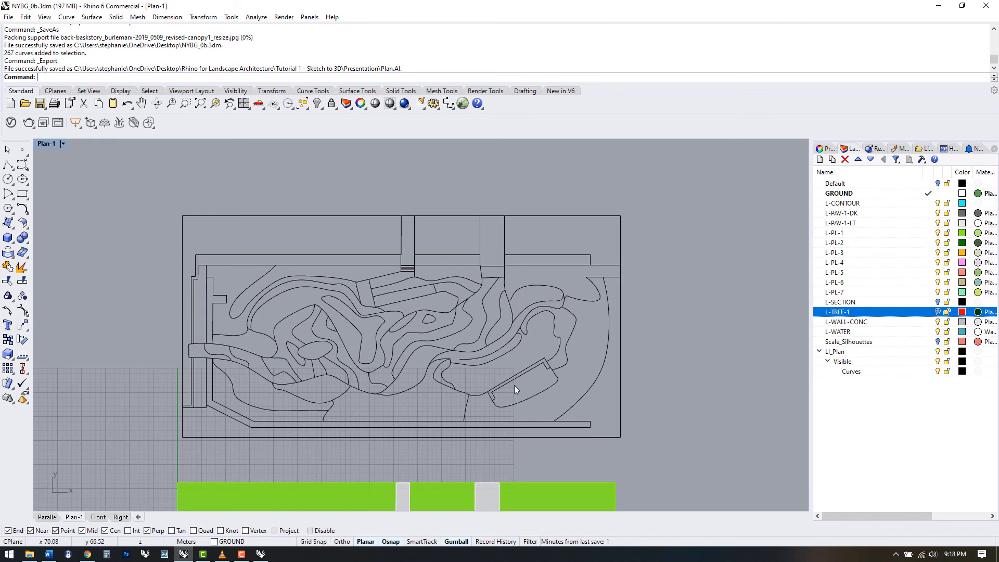
pyautogui.moveTo(452, 374)
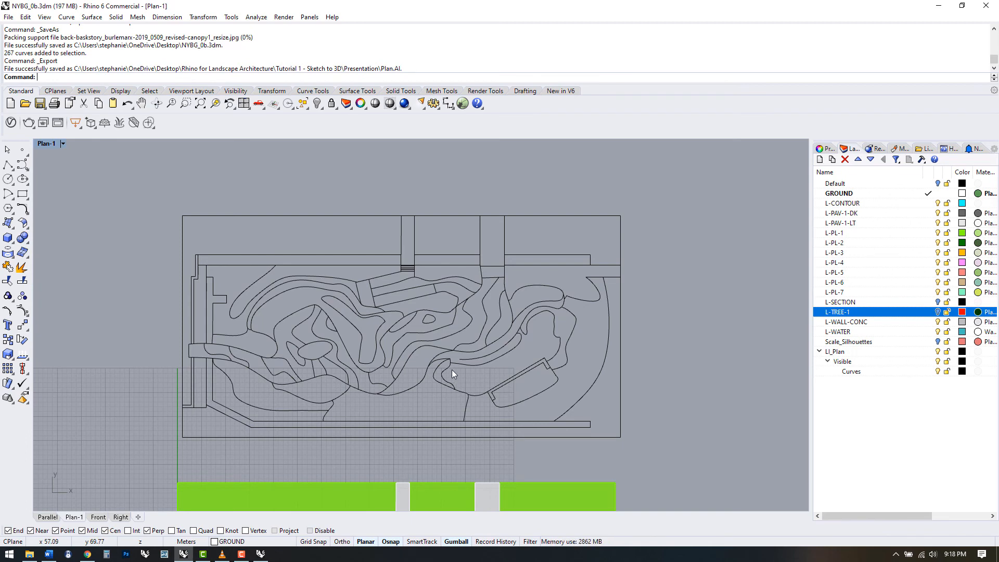